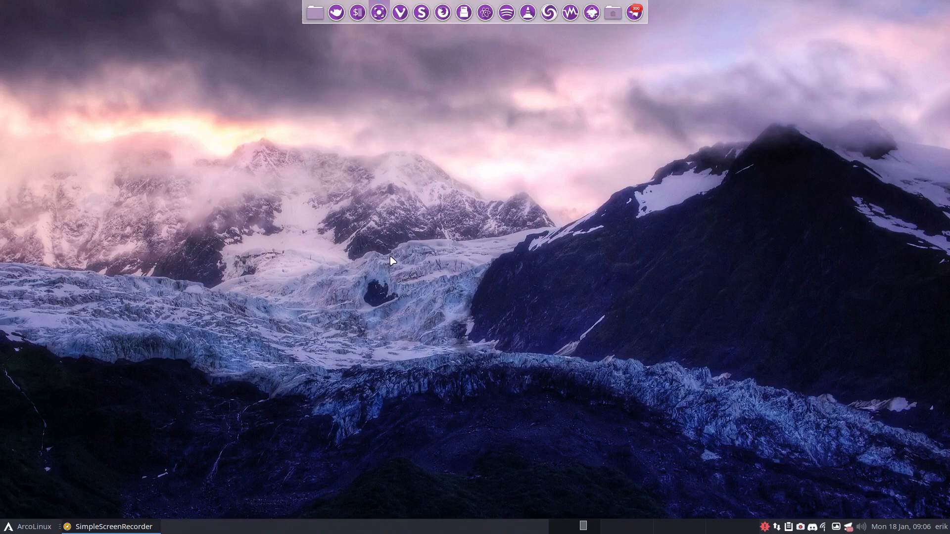
{"action": "mouse_move", "coordinate": [395, 266]}
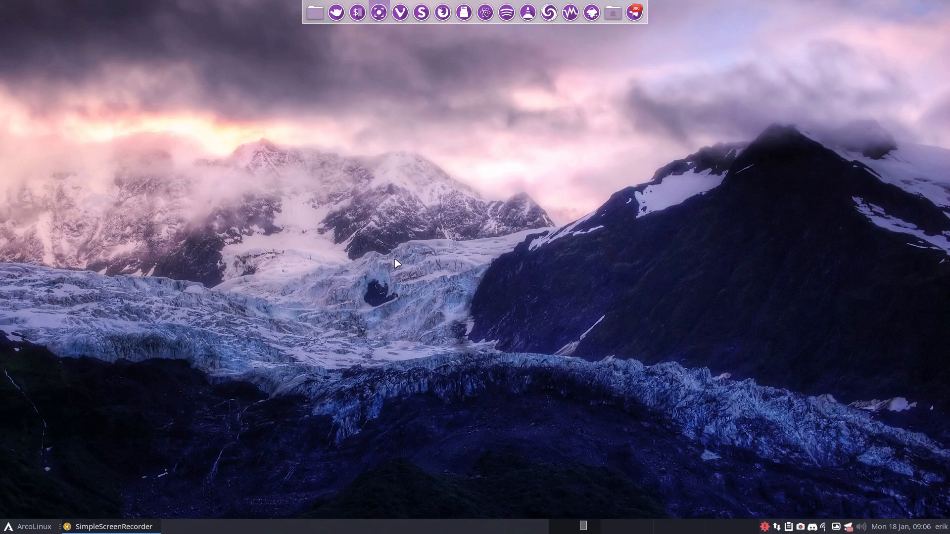
- List the shell aliases and scroll back to the reflector mirrorlist aliases including mirrorx
{"action": "left_click", "coordinate": [903, 527]}
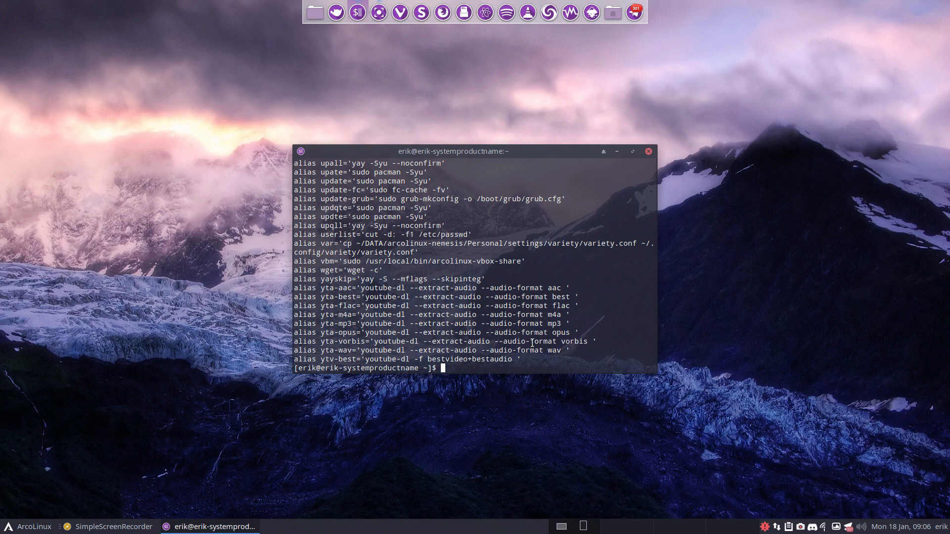
{"action": "scroll", "scroll_direction": "up", "scroll_amount": 3}
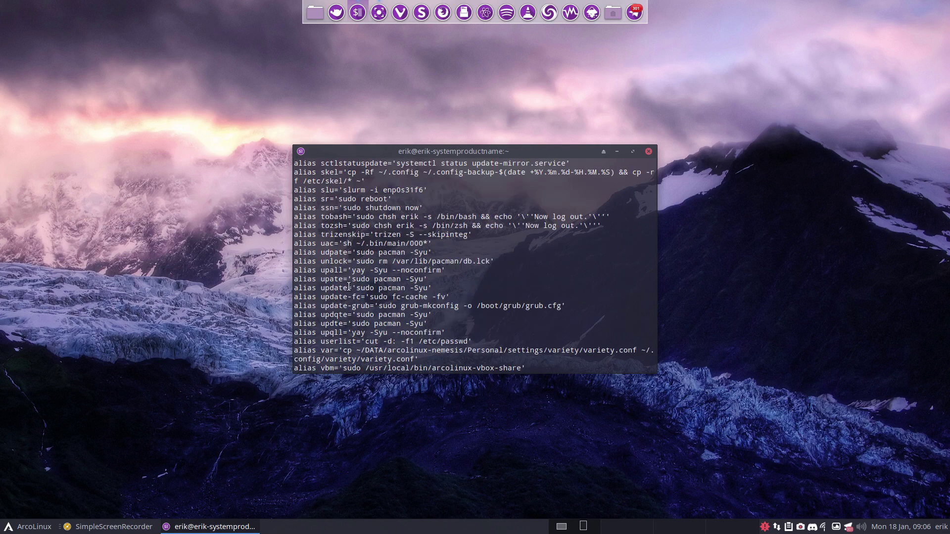
{"action": "scroll", "scroll_direction": "up", "scroll_amount": 3}
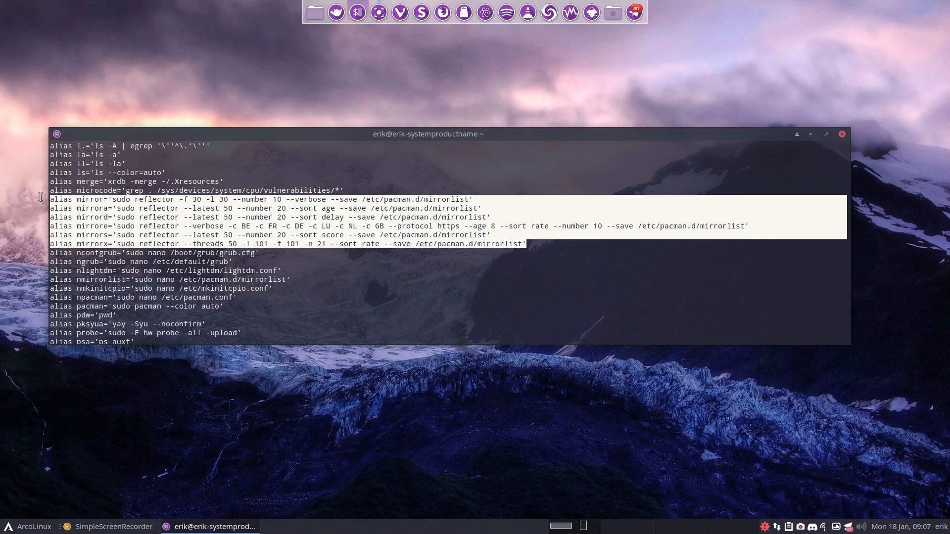
{"action": "mouse_move", "coordinate": [123, 219]}
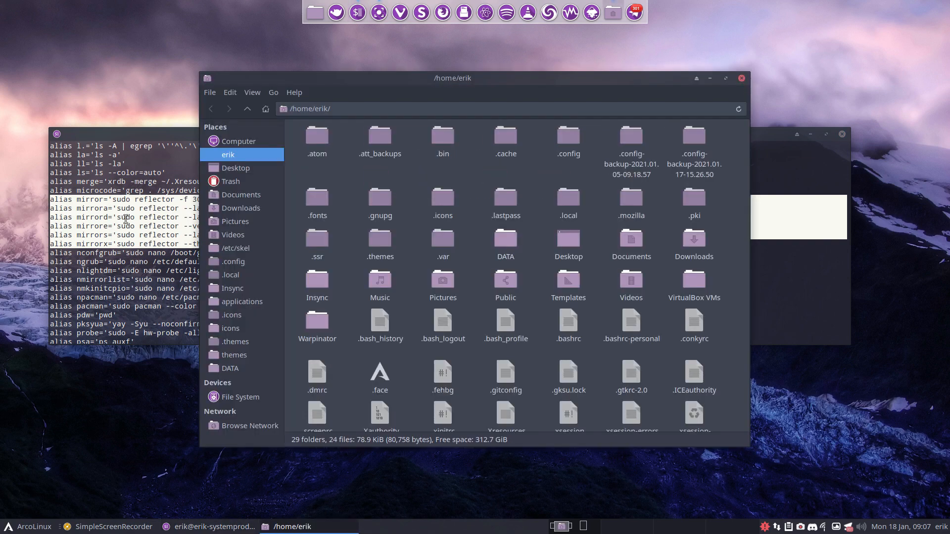
- Scroll the home folder to the hidden files and select .bashrc and .bashrc-personal
{"action": "scroll", "scroll_direction": "down", "scroll_amount": 3}
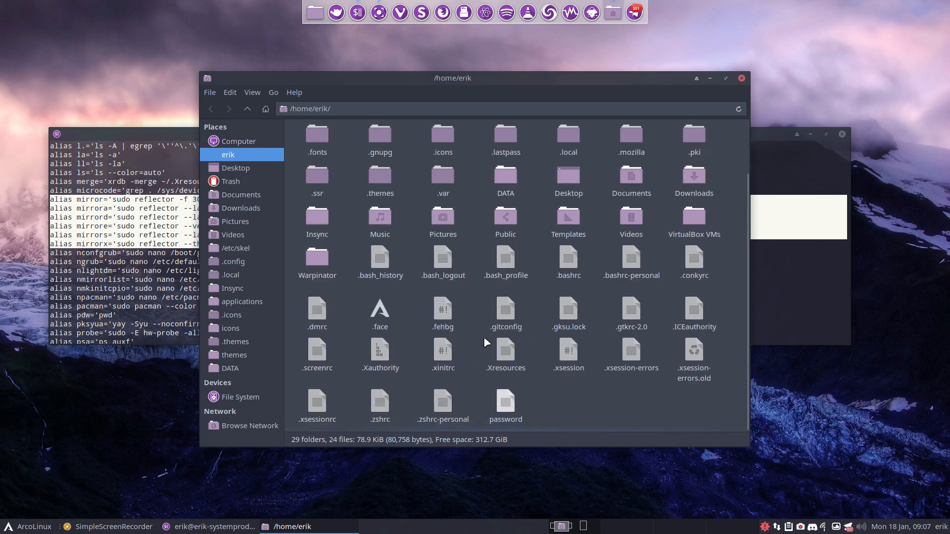
{"action": "left_click", "coordinate": [568, 262]}
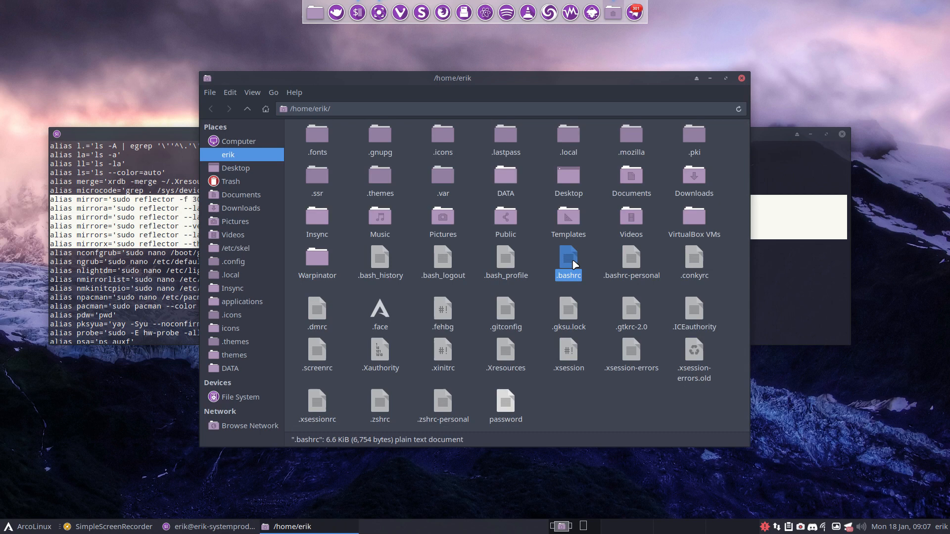
{"action": "left_click", "coordinate": [630, 263]}
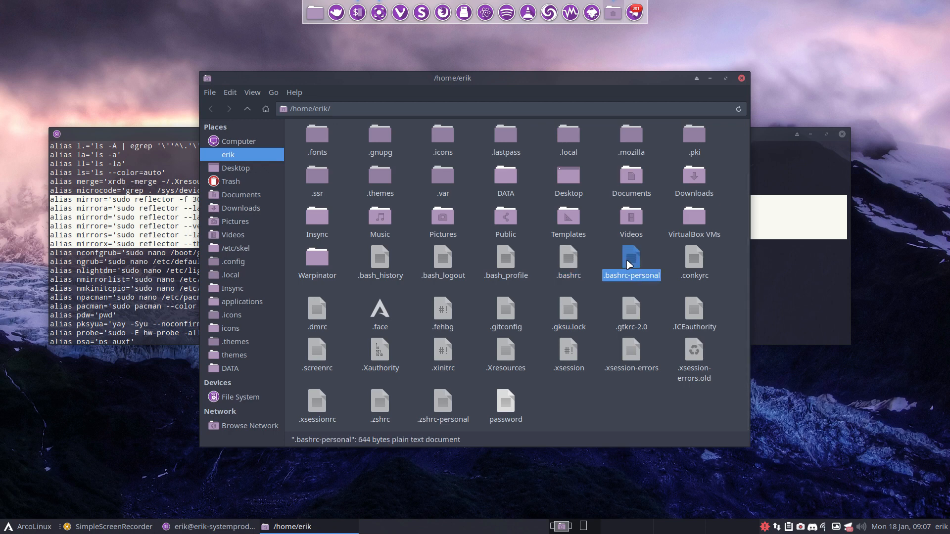
{"action": "mouse_move", "coordinate": [619, 265]}
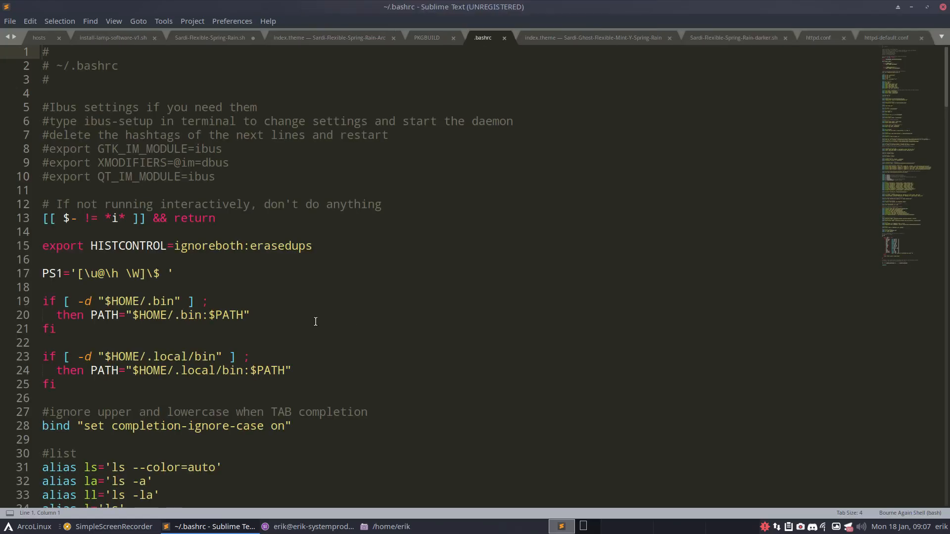
- Scroll .bashrc to its end and highlight the ~/.bashrc-personal path on line 221
{"action": "scroll", "scroll_direction": "down", "scroll_amount": 3}
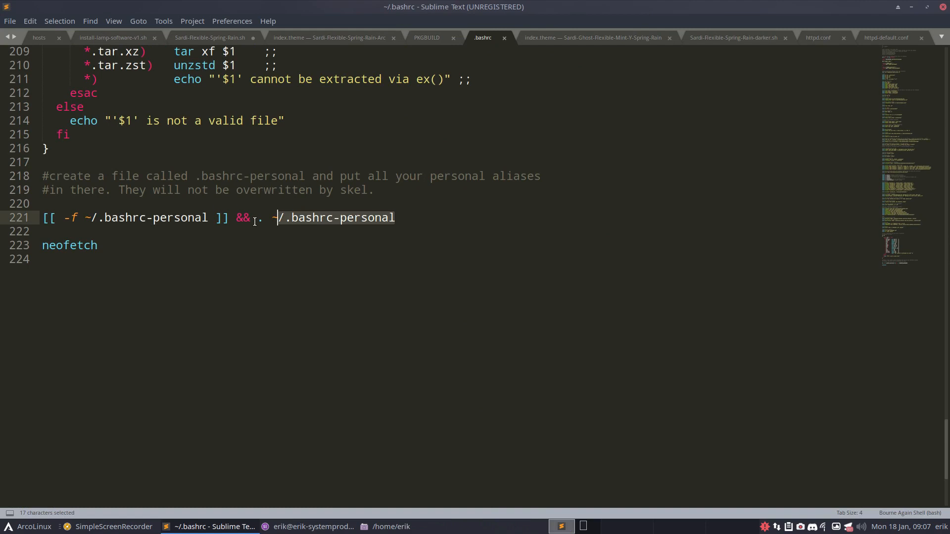
{"action": "left_click", "coordinate": [77, 218]}
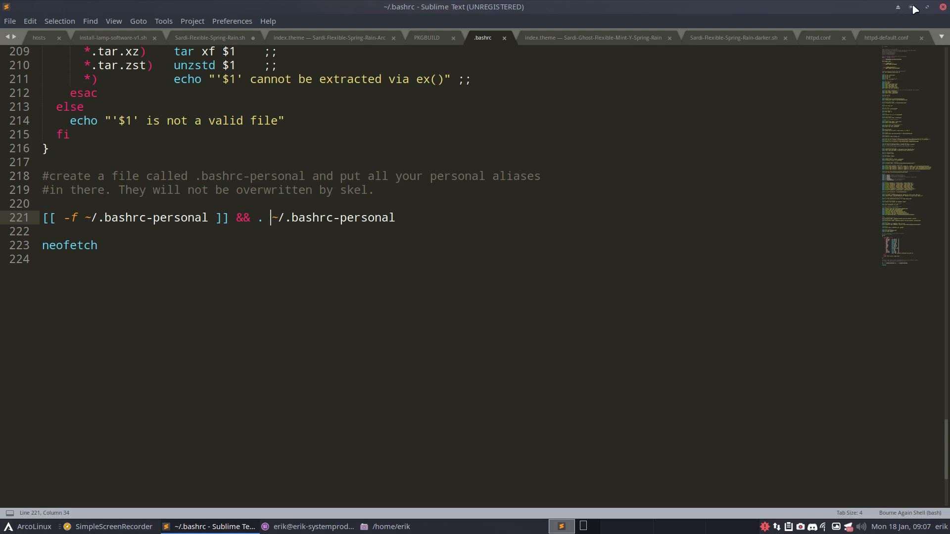
{"action": "left_click", "coordinate": [391, 525]}
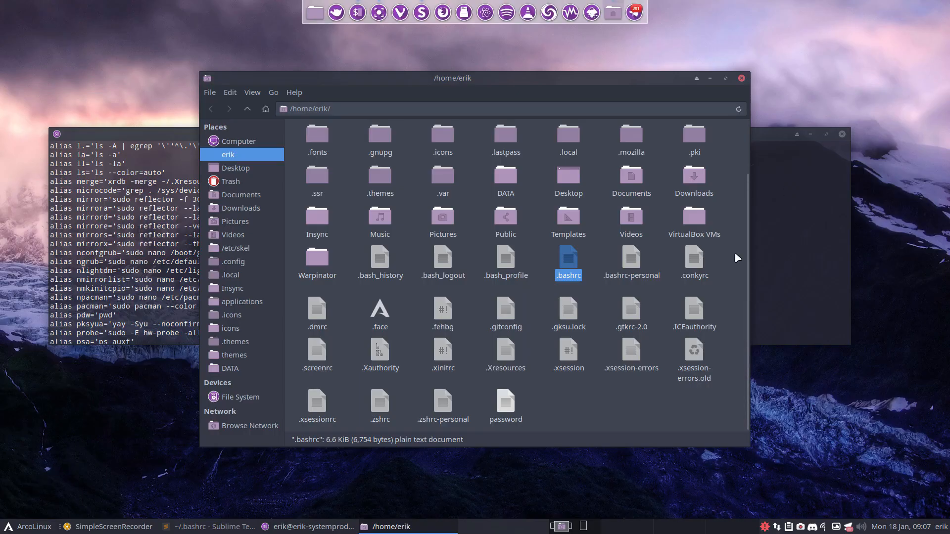
{"action": "left_click", "coordinate": [630, 260]}
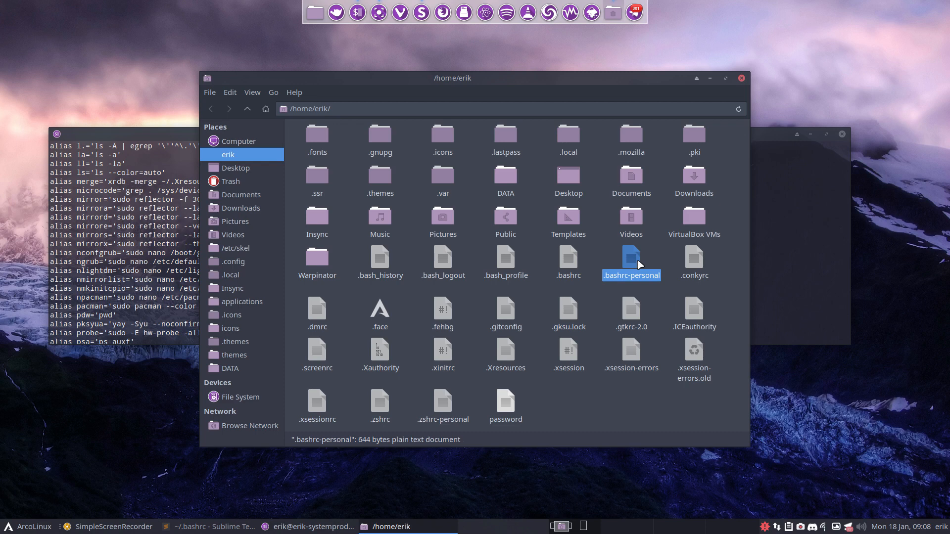
{"action": "left_click", "coordinate": [598, 253]}
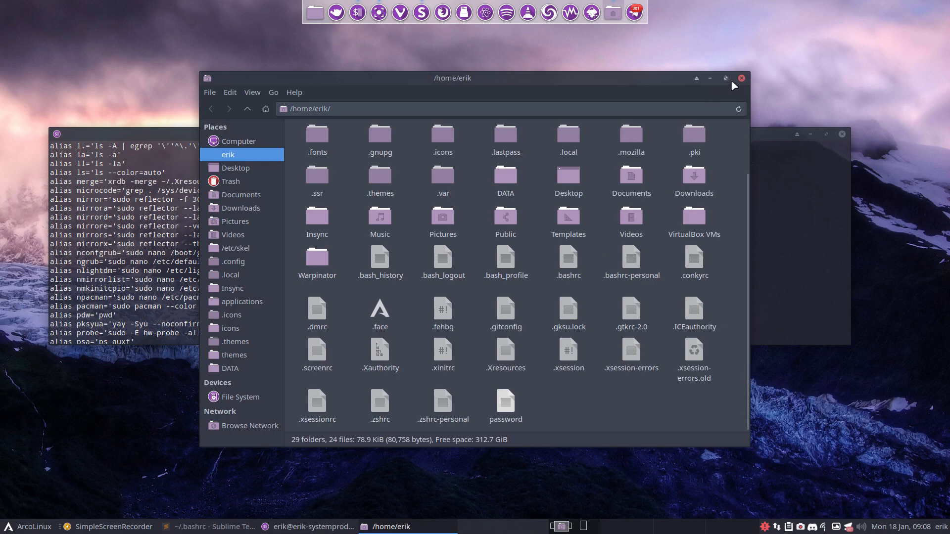
- Close Thunar and run the update alias (sudo pacman -Syu) listing 8 packages for upgrade
{"action": "left_click", "coordinate": [740, 78]}
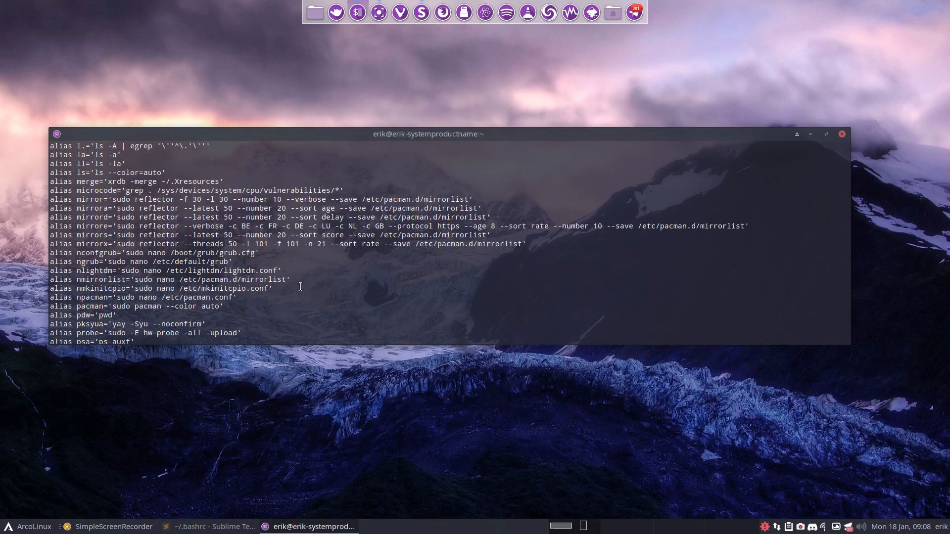
{"action": "mouse_move", "coordinate": [489, 287]}
{"action": "type", "text": "update"}
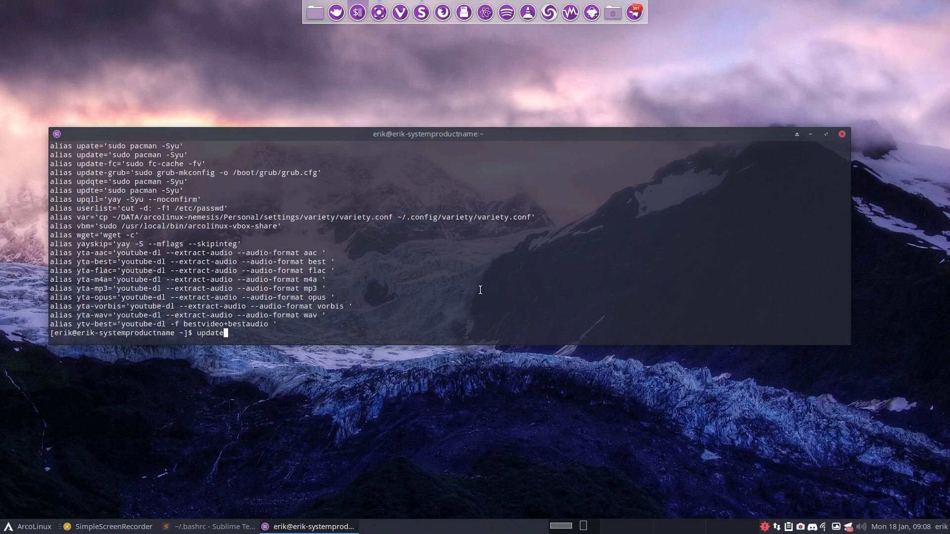
{"action": "key", "text": "Return"}
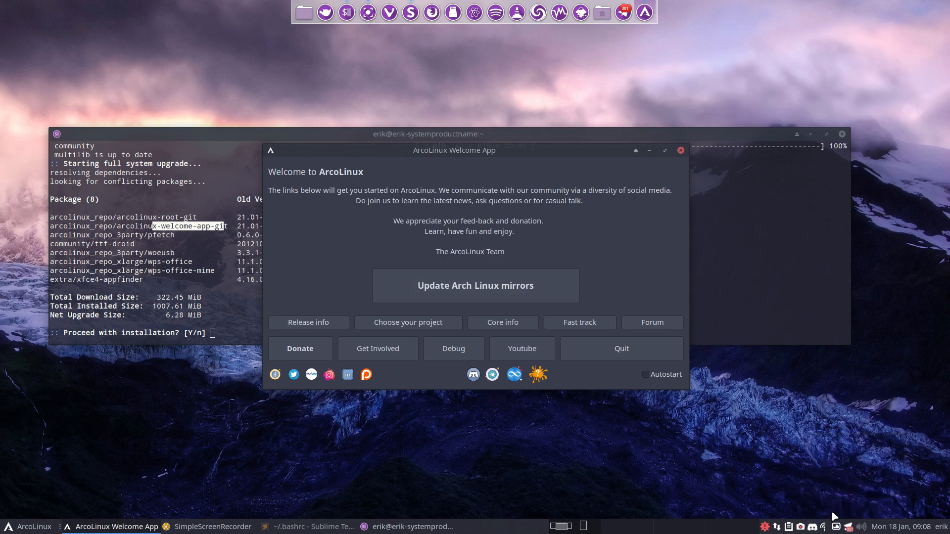
- Quit Telegram from its tray menu and close the ArcoLinux Welcome App window
{"action": "right_click", "coordinate": [849, 526]}
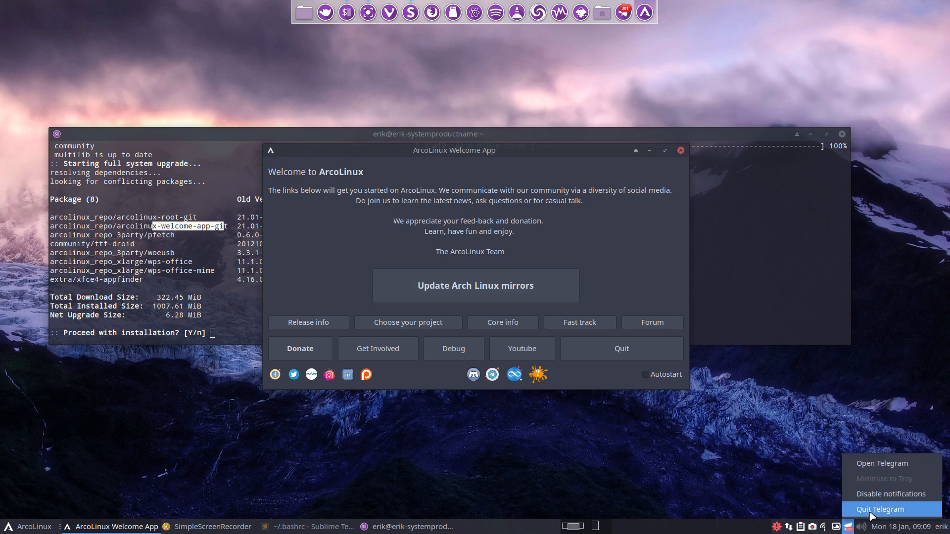
{"action": "left_click", "coordinate": [880, 509]}
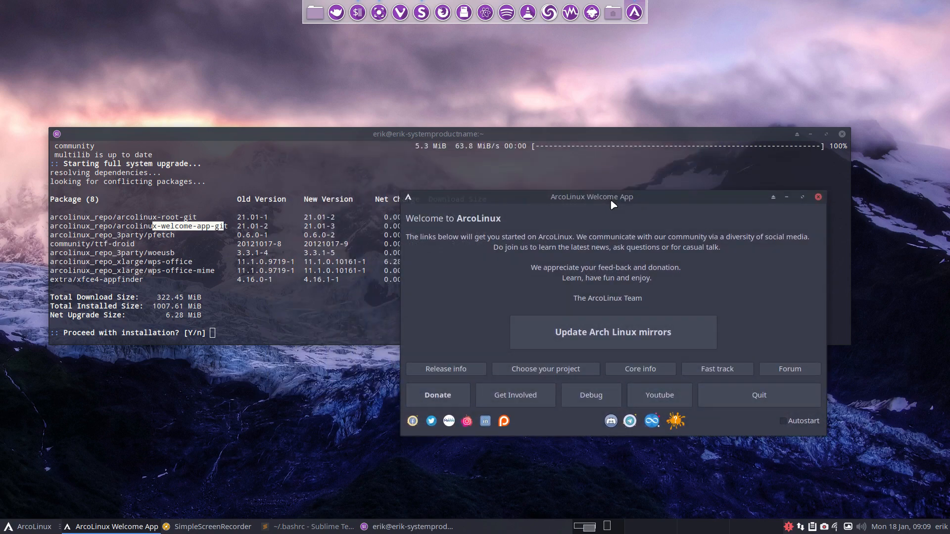
{"action": "mouse_move", "coordinate": [811, 210]}
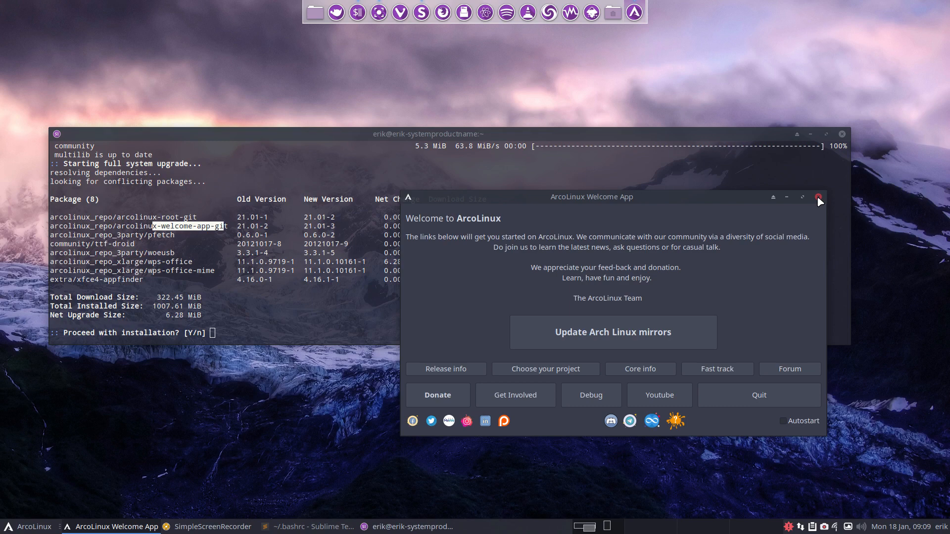
{"action": "left_click", "coordinate": [818, 197]}
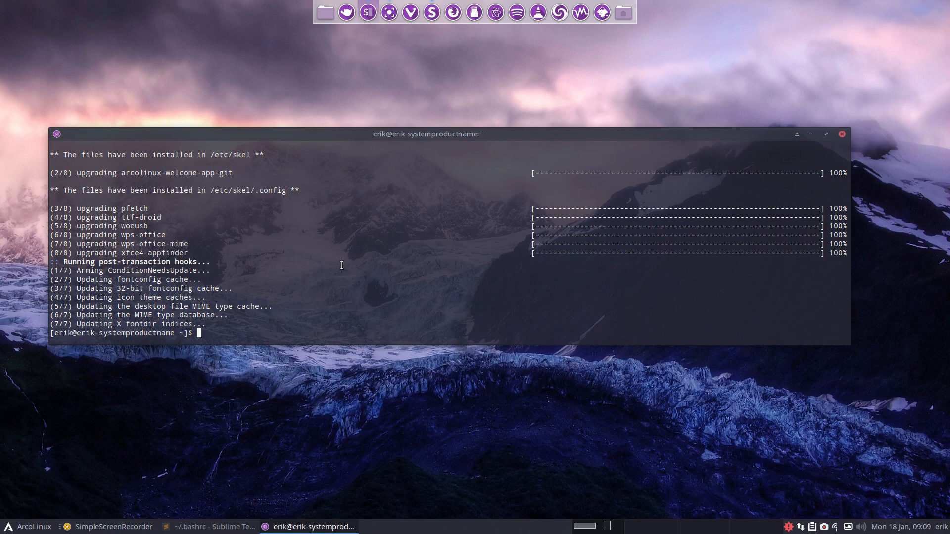
{"action": "mouse_move", "coordinate": [564, 166]}
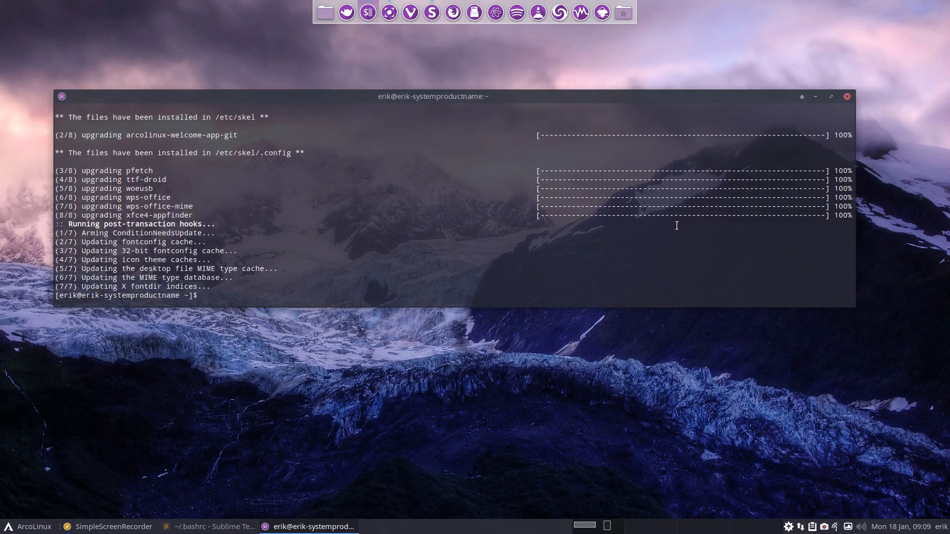
- Source .bashrc to reload the shell settings and list the aliases again
{"action": "type", "text": "source .ba"}
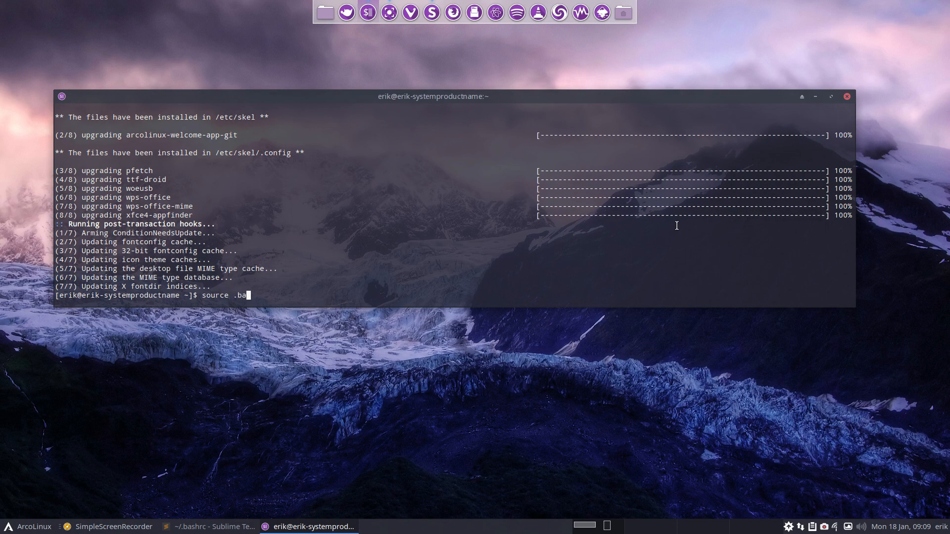
{"action": "type", "text": "skel"}
{"action": "key", "text": "Return"}
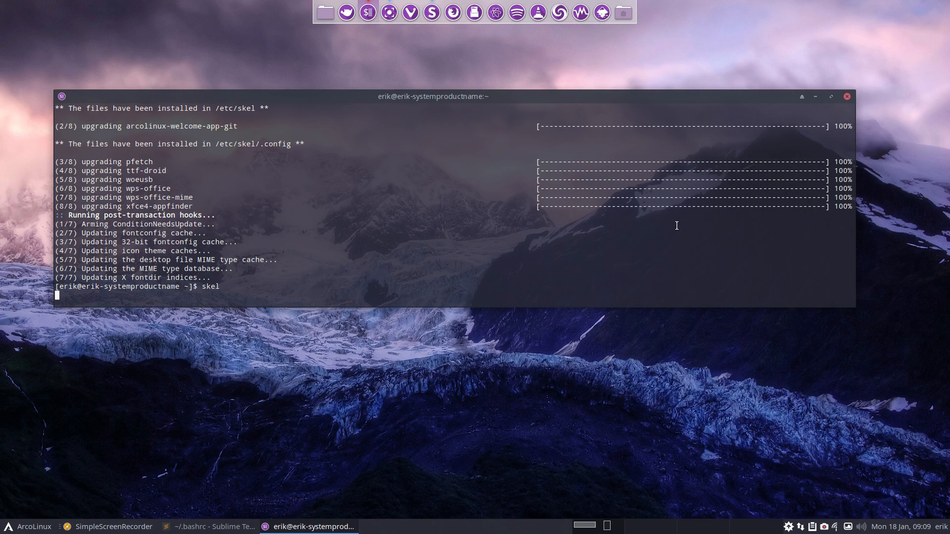
{"action": "type", "text": "al"}
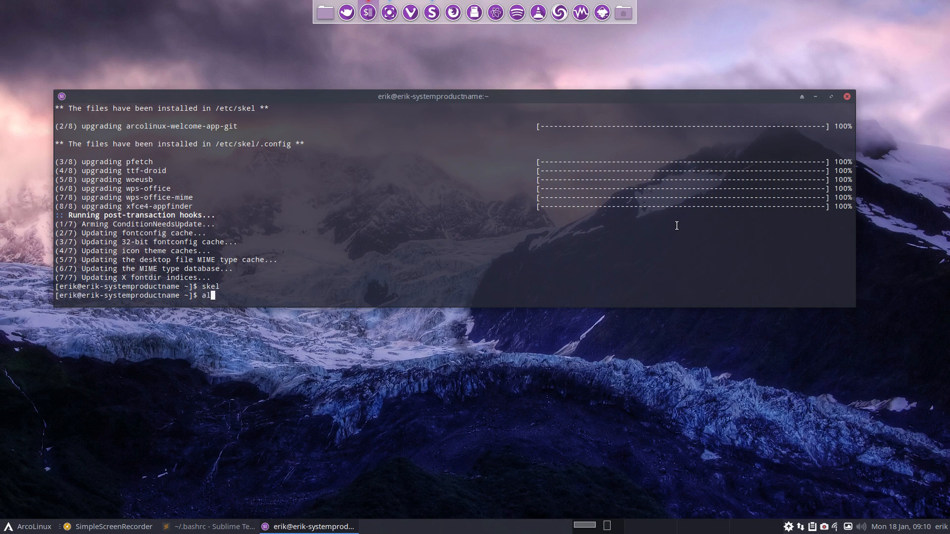
{"action": "key", "text": "Return"}
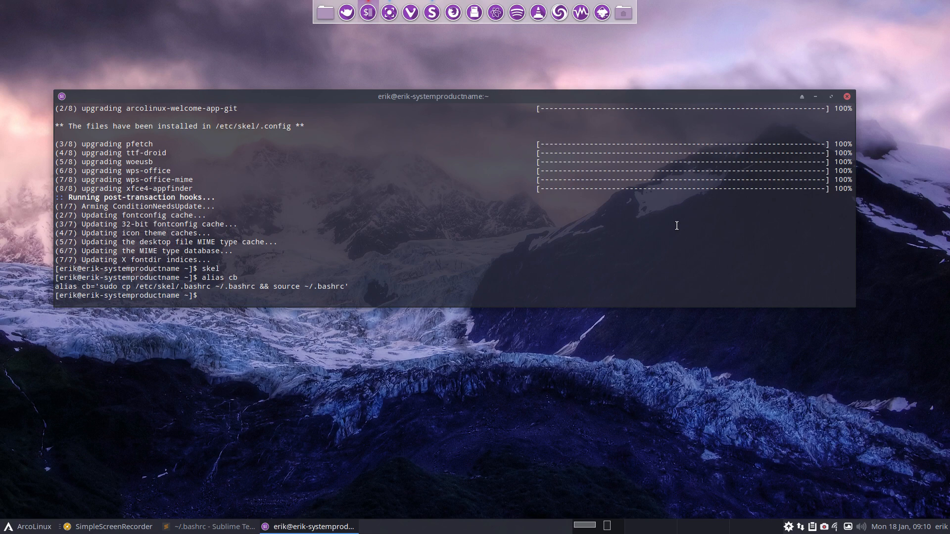
- Run cb to apply the skeleton bashrc, then look up the mirror alias definition
{"action": "type", "text": "cb"}
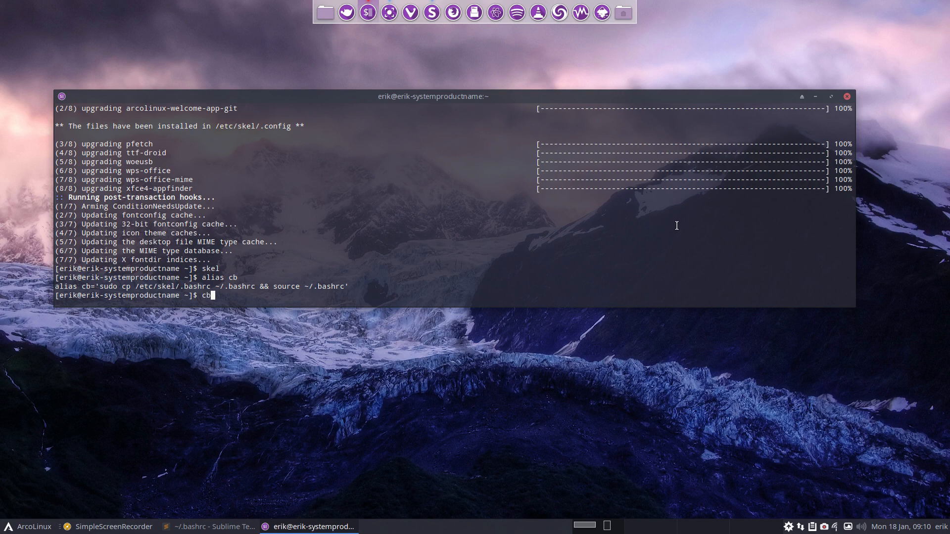
{"action": "key", "text": "Return"}
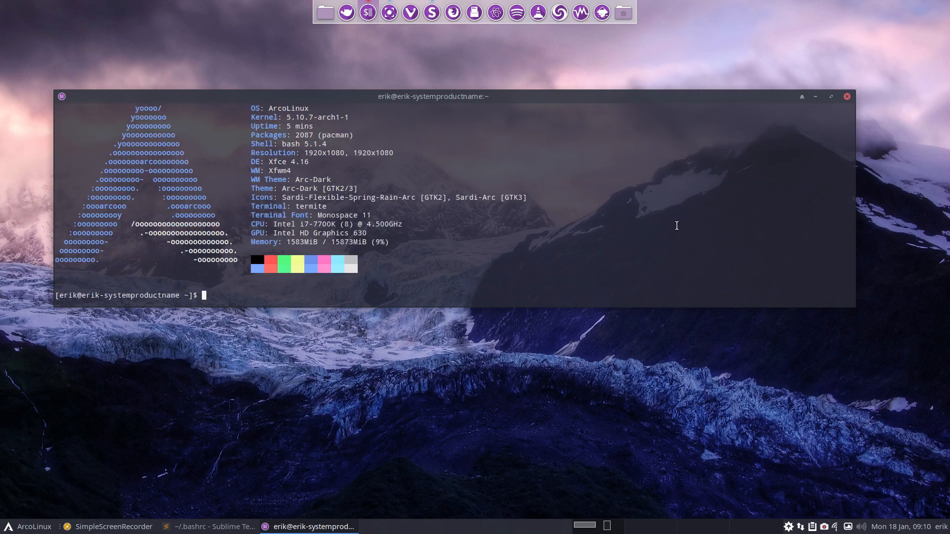
{"action": "type", "text": "m"}
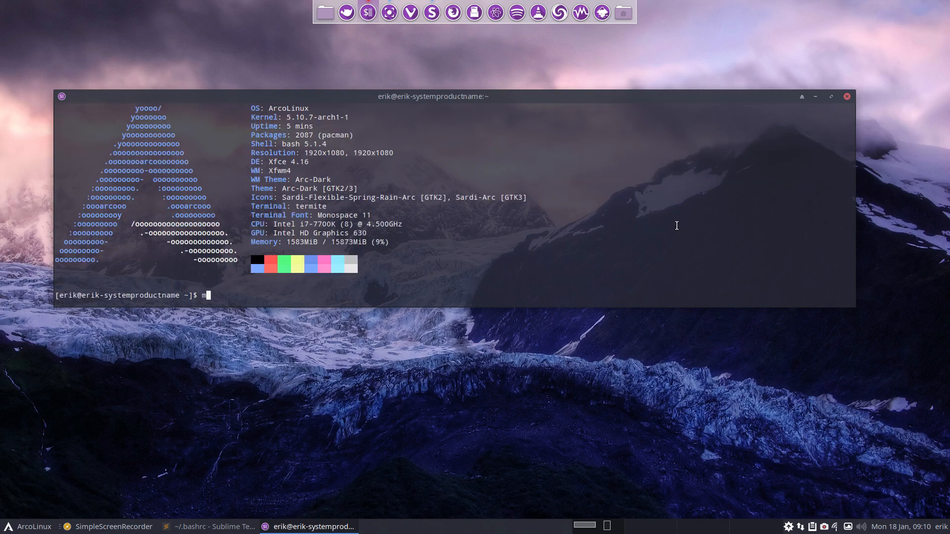
{"action": "type", "text": "irror"}
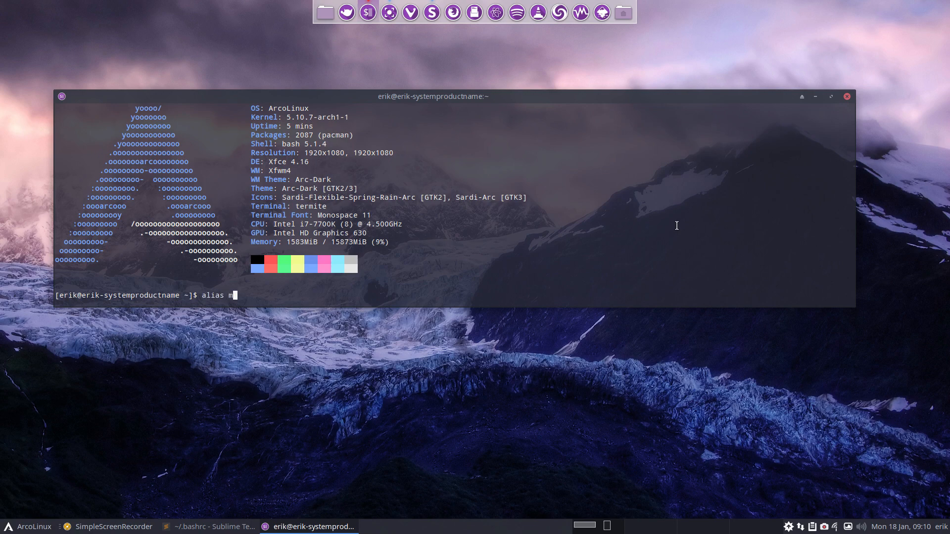
{"action": "key", "text": "Return"}
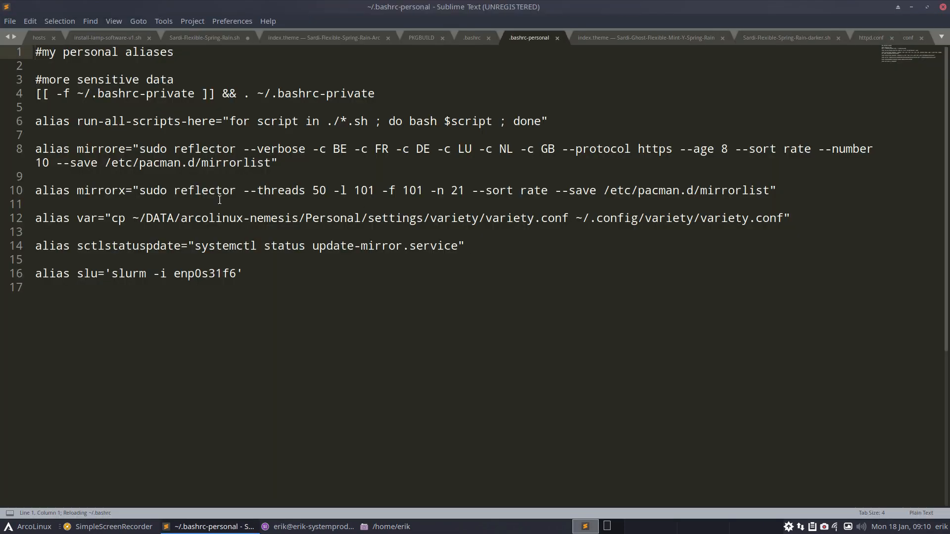
{"action": "mouse_move", "coordinate": [802, 192]}
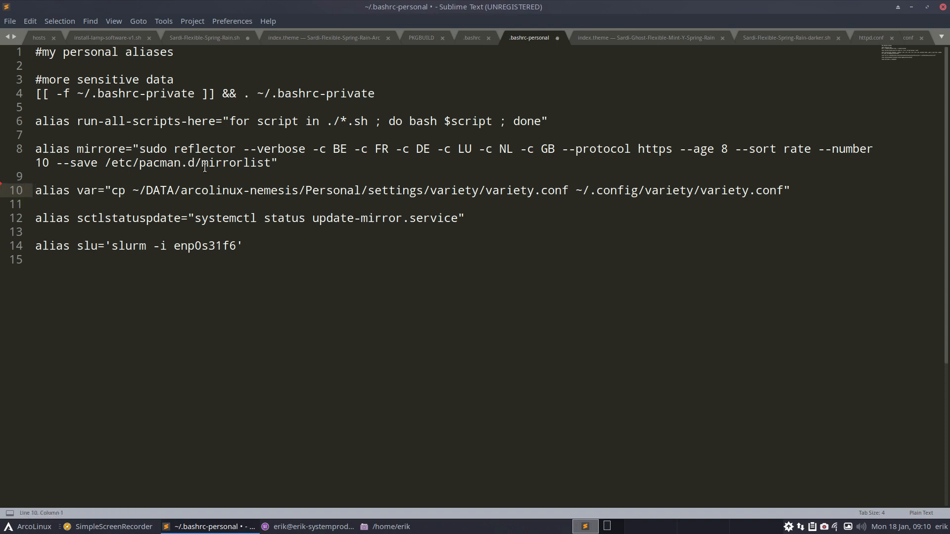
- Save .bashrc-personal with the mirrorx alias line removed
{"action": "key", "text": "ctrl+s"}
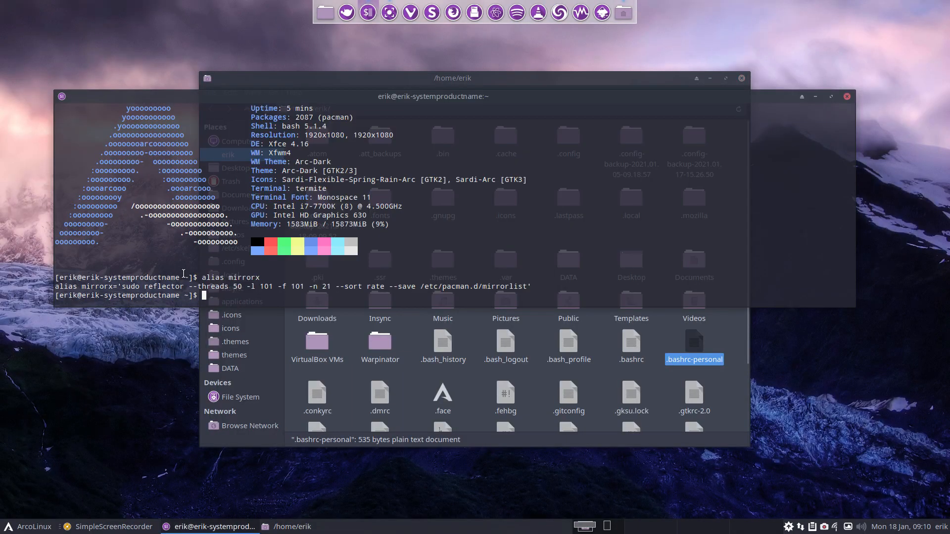
- Reload the shell with cb and confirm mirrorx now runs reflector with --age 6 --latest 20
{"action": "type", "text": "alias mirrorx"}
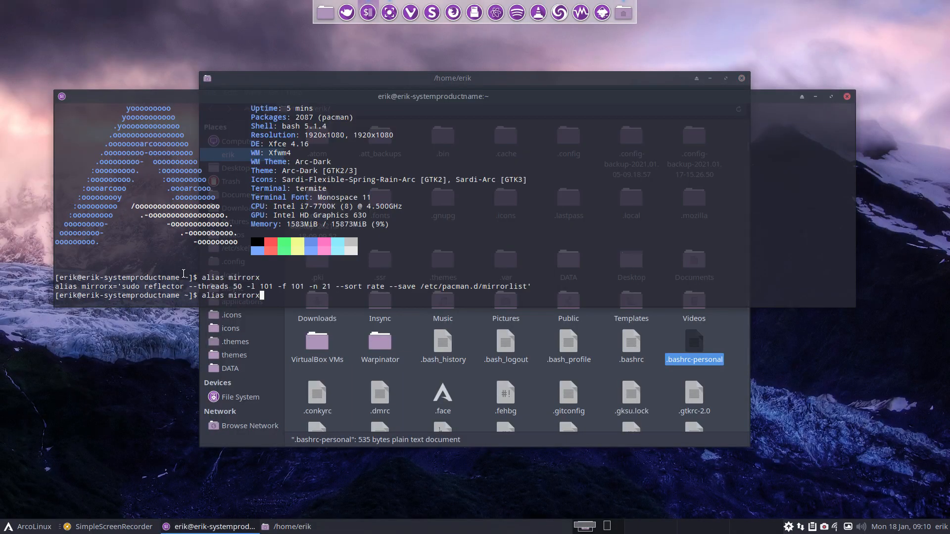
{"action": "type", "text": "cb"}
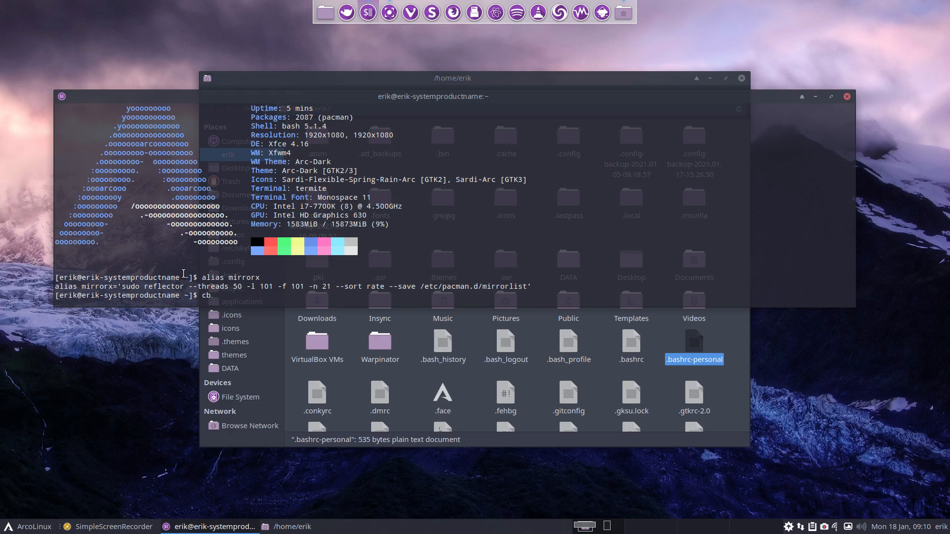
{"action": "key", "text": "Return"}
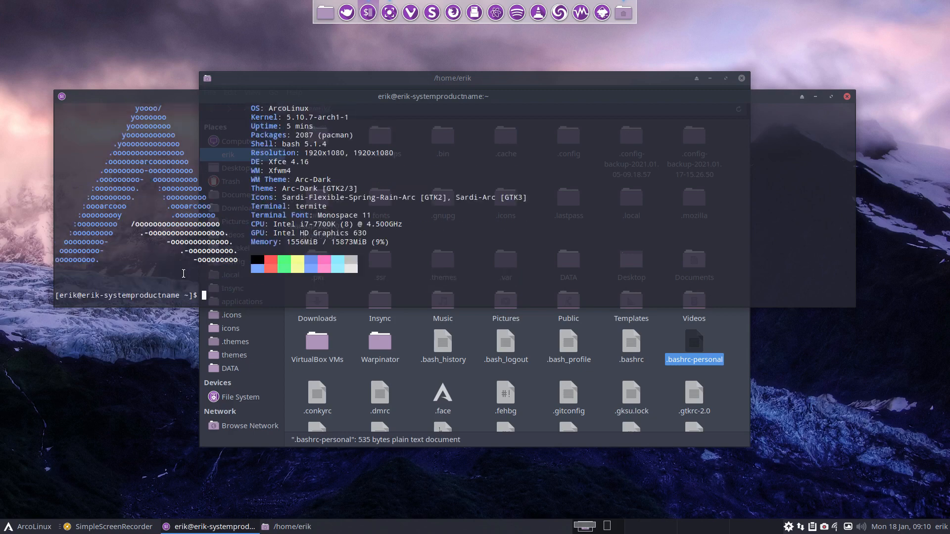
{"action": "type", "text": "alias mirrorx"}
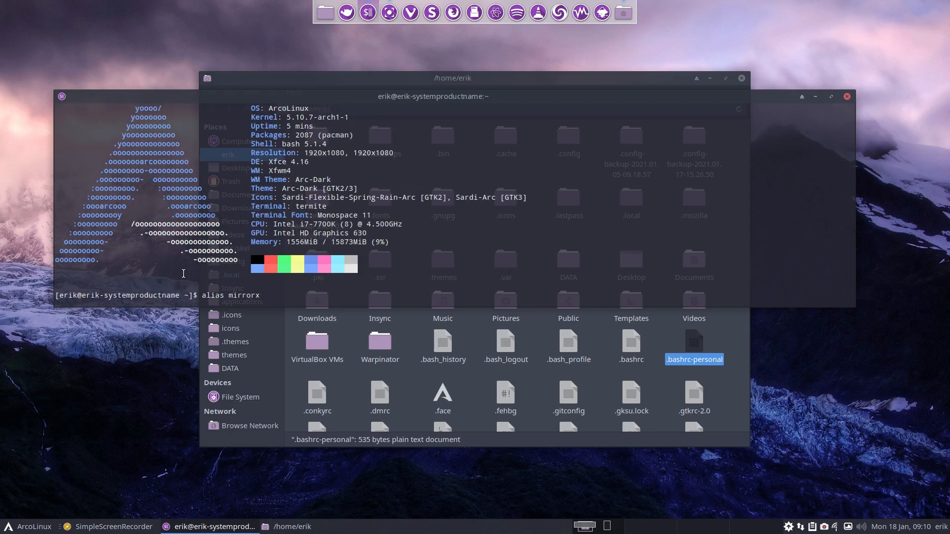
{"action": "key", "text": "Return"}
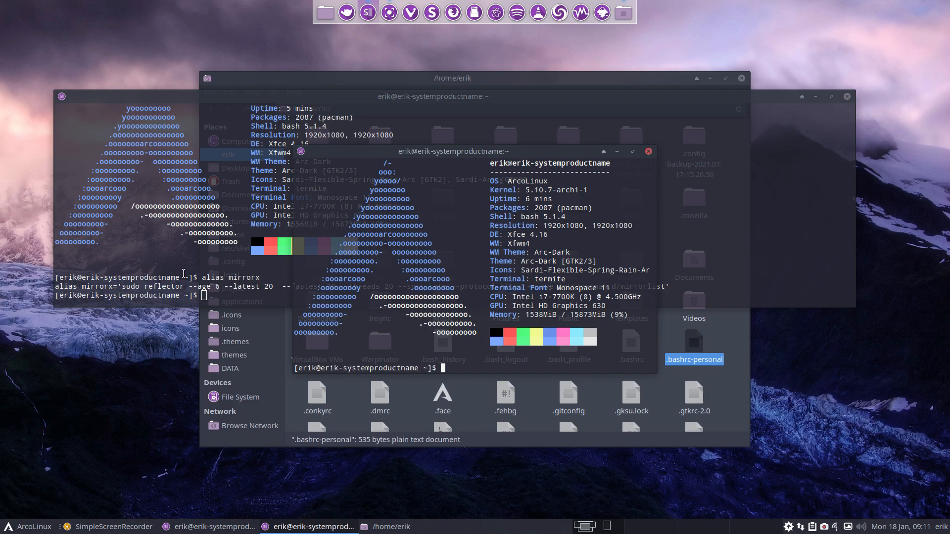
- Run reflector --help to display its full help text
{"action": "type", "text": "reflecto"}
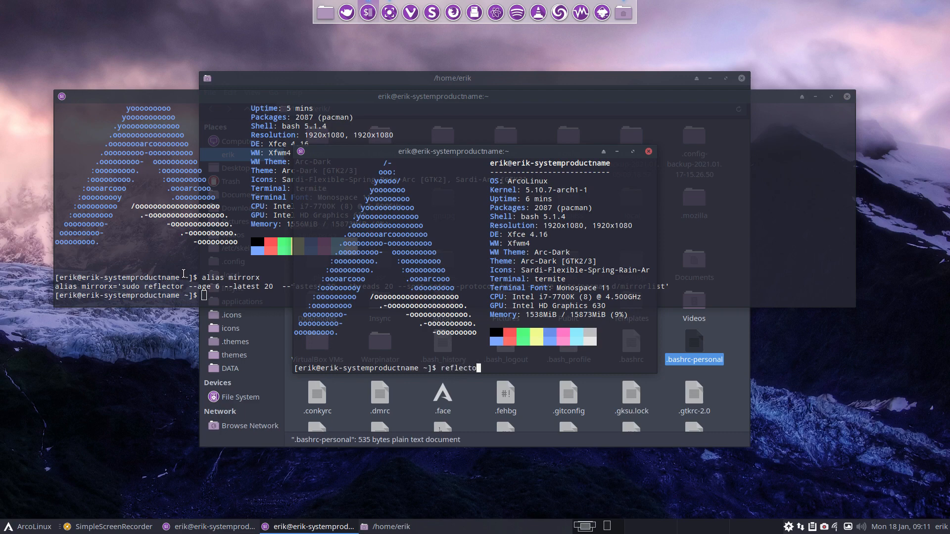
{"action": "type", "text": "-"}
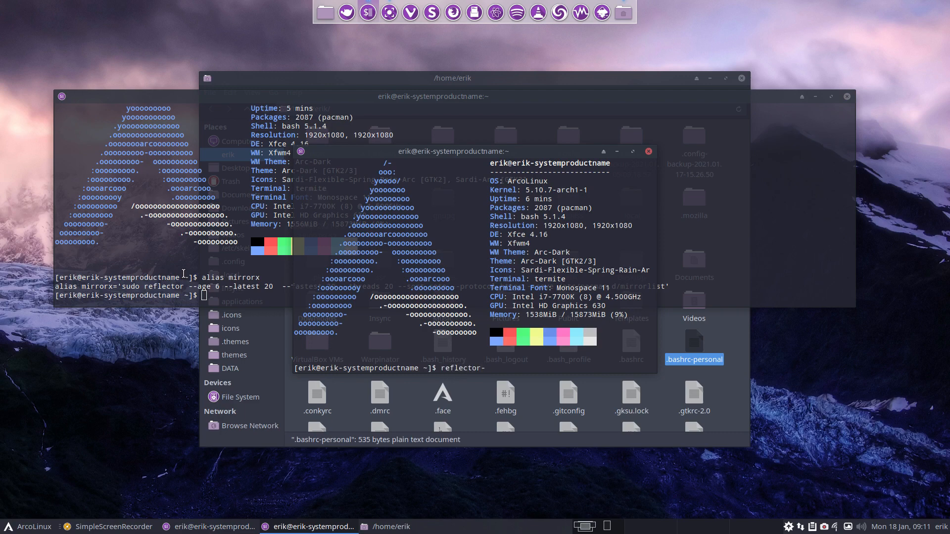
{"action": "type", "text": "--help"}
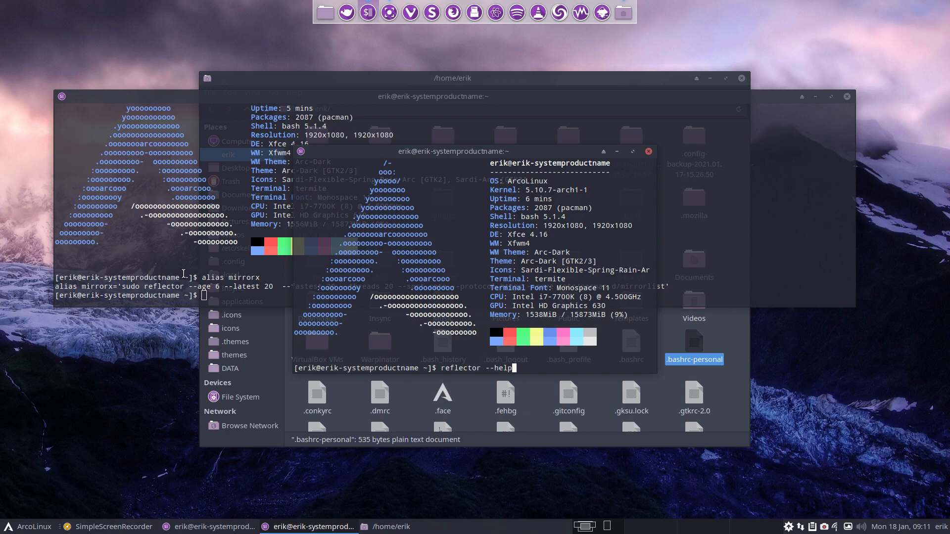
{"action": "key", "text": "Return"}
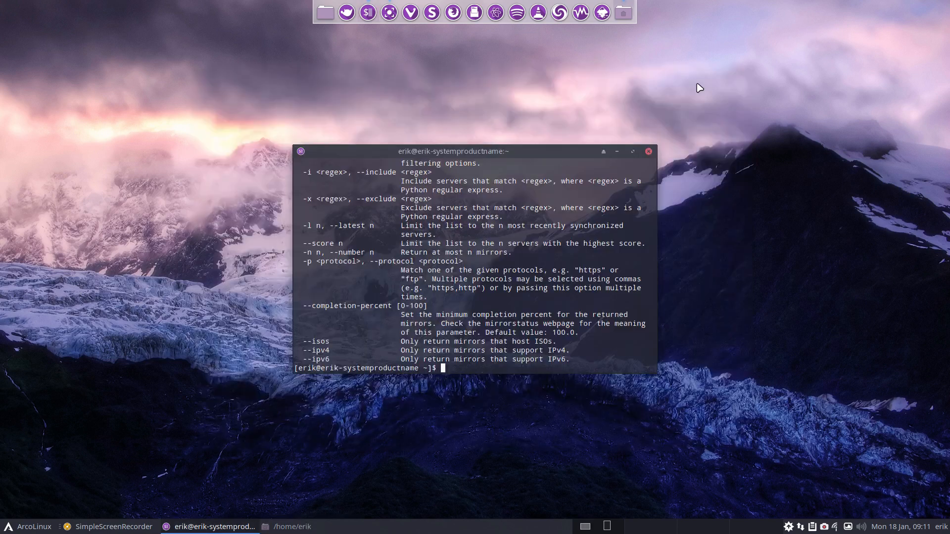
- Enlarge the terminal and scroll through reflector's help down to the --latest, --score and --protocol filters
{"action": "left_click_drag", "start_coordinate": [452, 151], "coordinate": [375, 72]}
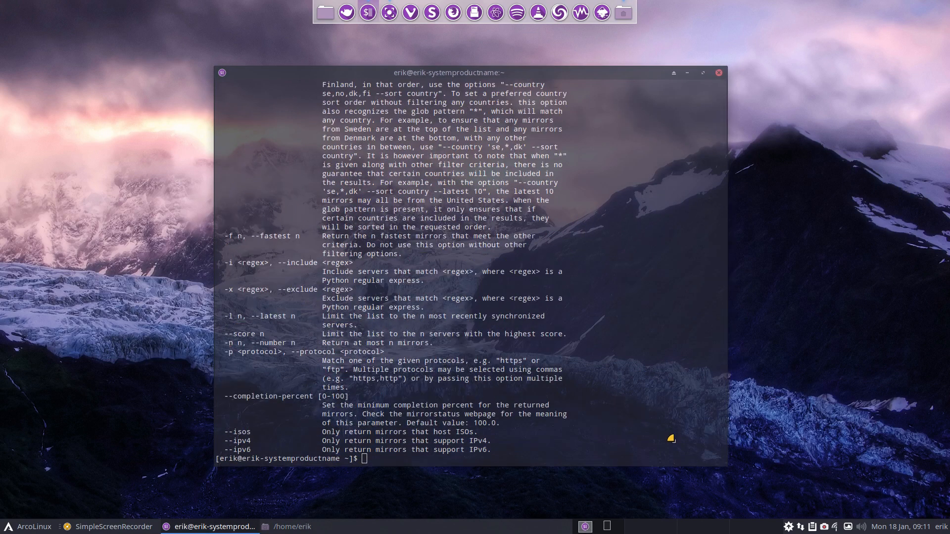
{"action": "scroll", "scroll_direction": "up", "scroll_amount": 3}
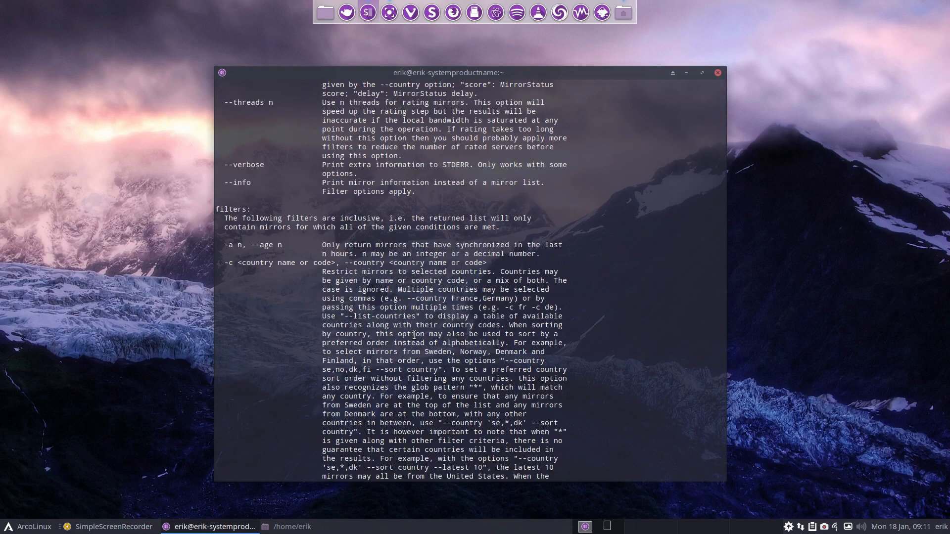
{"action": "scroll", "scroll_direction": "up", "scroll_amount": 3}
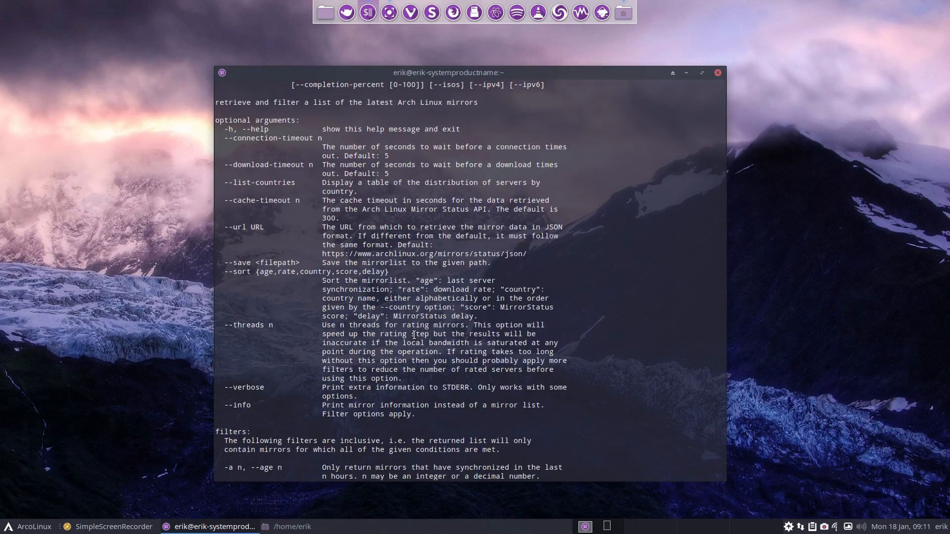
{"action": "scroll", "scroll_direction": "up", "scroll_amount": 3}
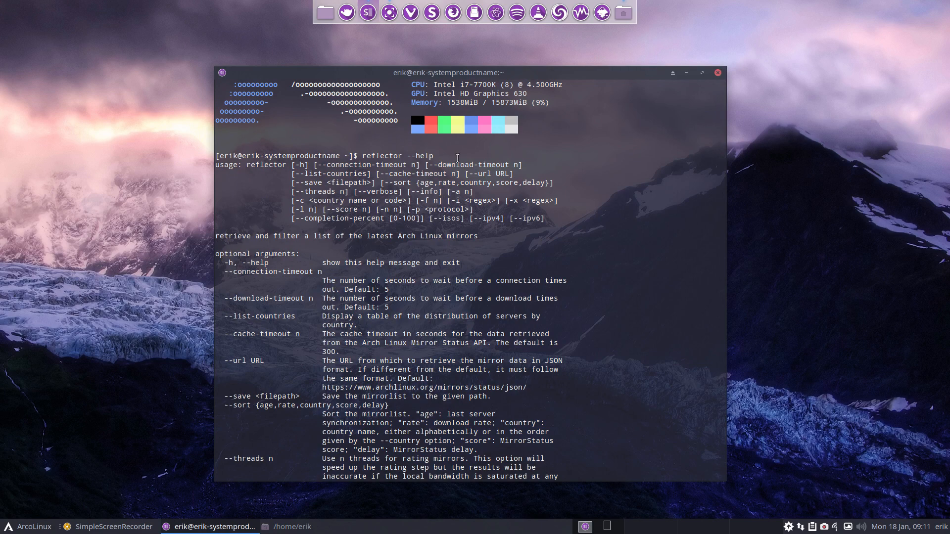
{"action": "scroll", "scroll_direction": "down", "scroll_amount": 3}
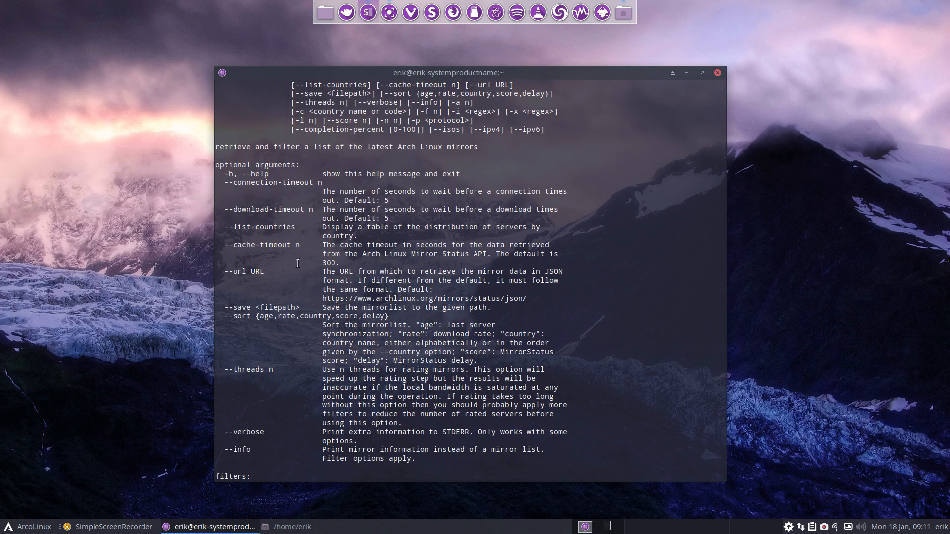
{"action": "scroll", "scroll_direction": "down", "scroll_amount": 3}
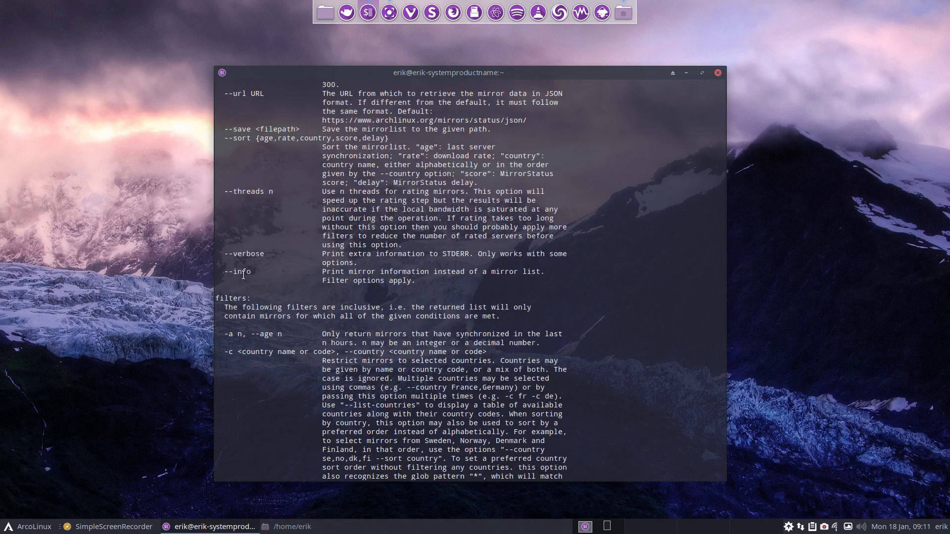
{"action": "scroll", "scroll_direction": "down", "scroll_amount": 3}
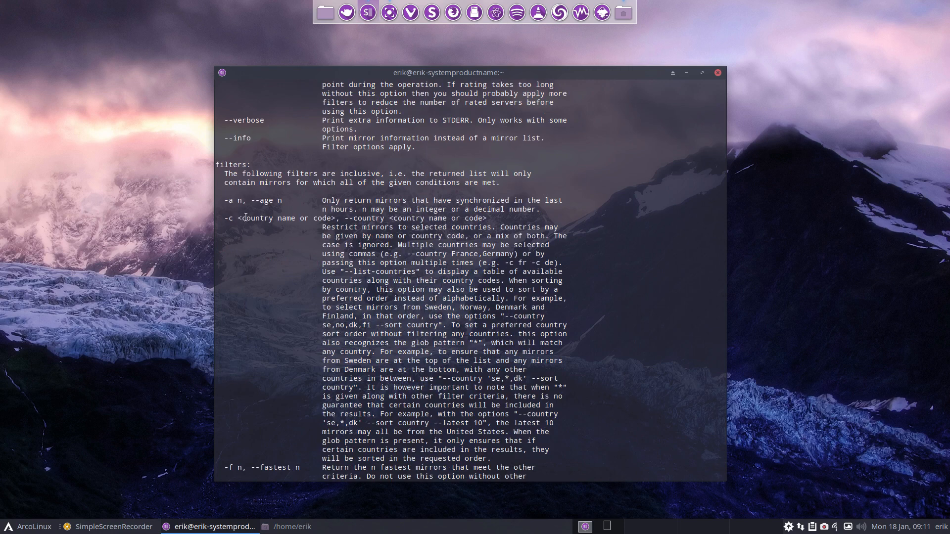
{"action": "mouse_move", "coordinate": [415, 305]}
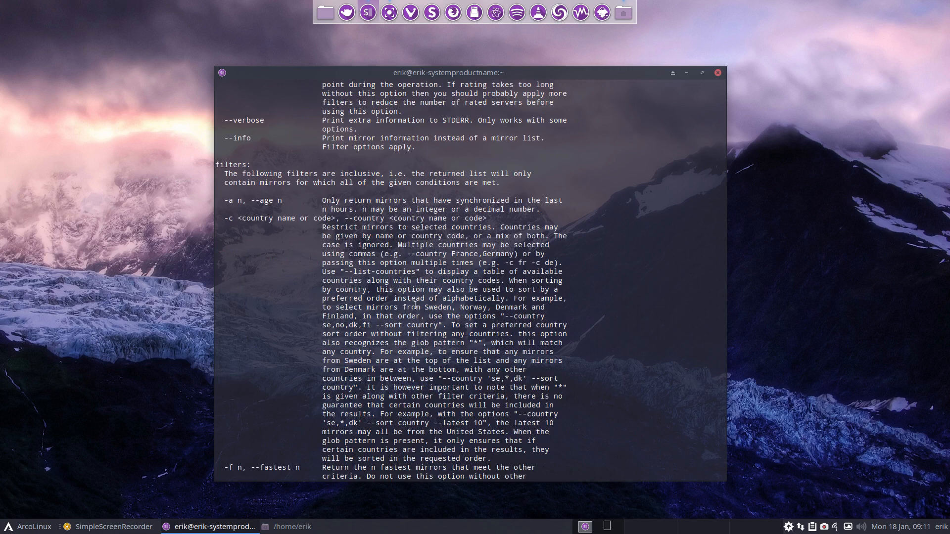
{"action": "scroll", "scroll_direction": "down", "scroll_amount": 3}
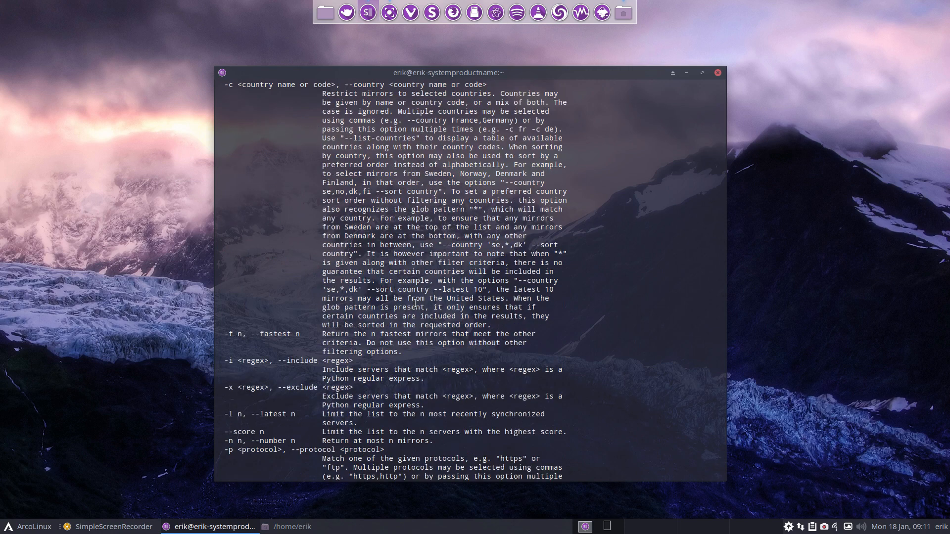
{"action": "scroll", "scroll_direction": "down", "scroll_amount": 3}
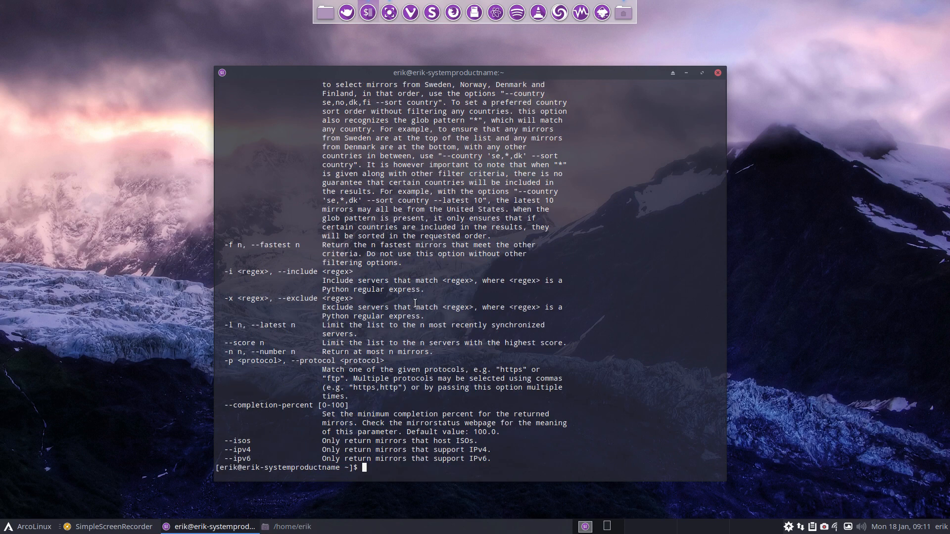
{"action": "mouse_move", "coordinate": [454, 309]}
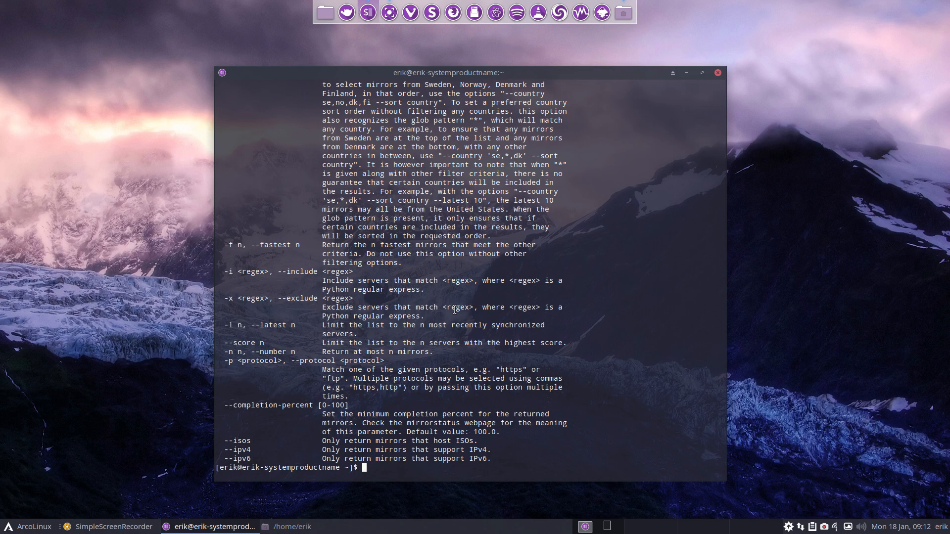
{"action": "scroll", "scroll_direction": "up", "scroll_amount": 3}
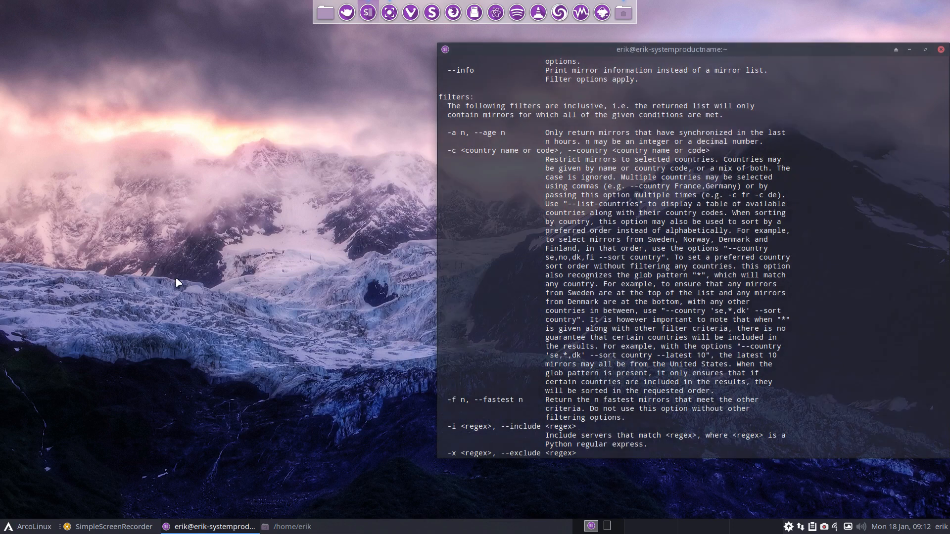
{"action": "mouse_move", "coordinate": [169, 274]}
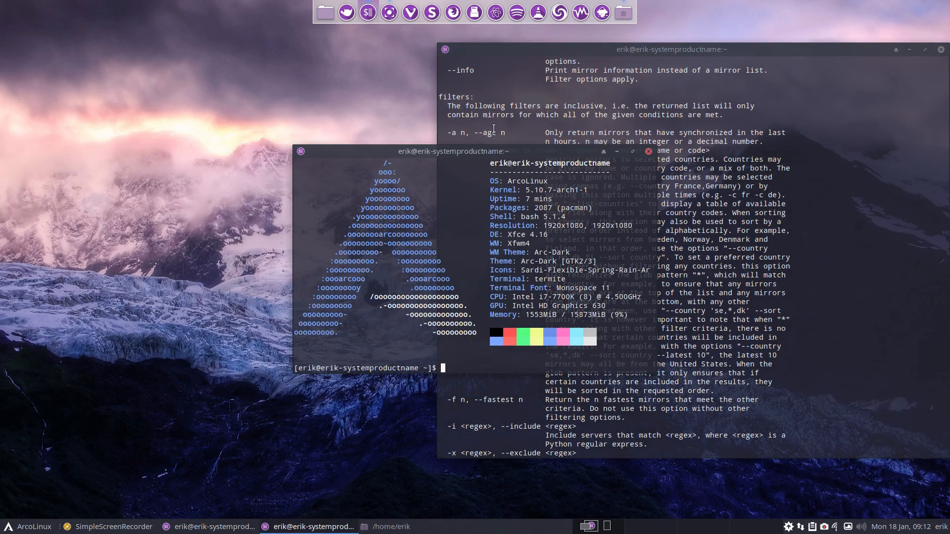
- Move the new terminal left and run alias mirrorx to reveal its reflector command
{"action": "left_click_drag", "start_coordinate": [394, 152], "coordinate": [218, 157]}
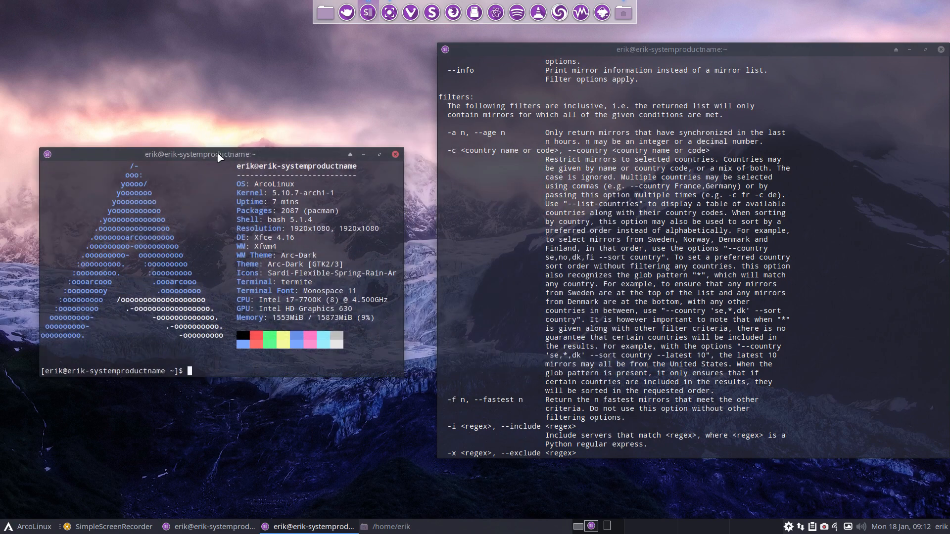
{"action": "type", "text": "alias mirrorx"}
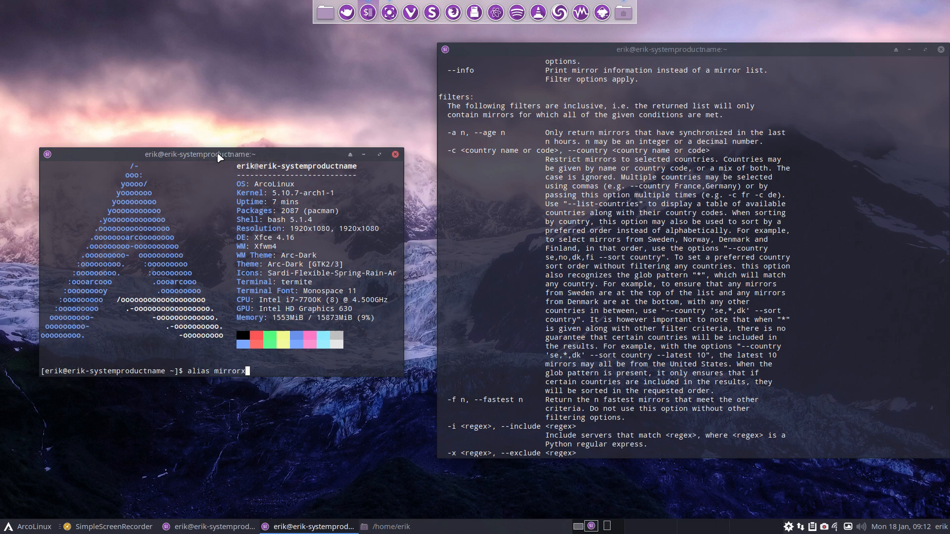
{"action": "key", "text": "Return"}
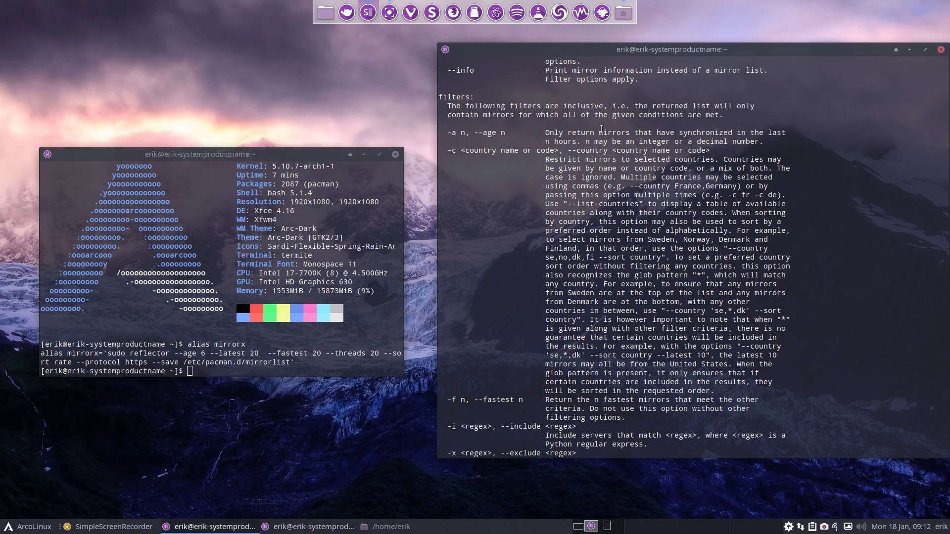
{"action": "mouse_move", "coordinate": [563, 139]}
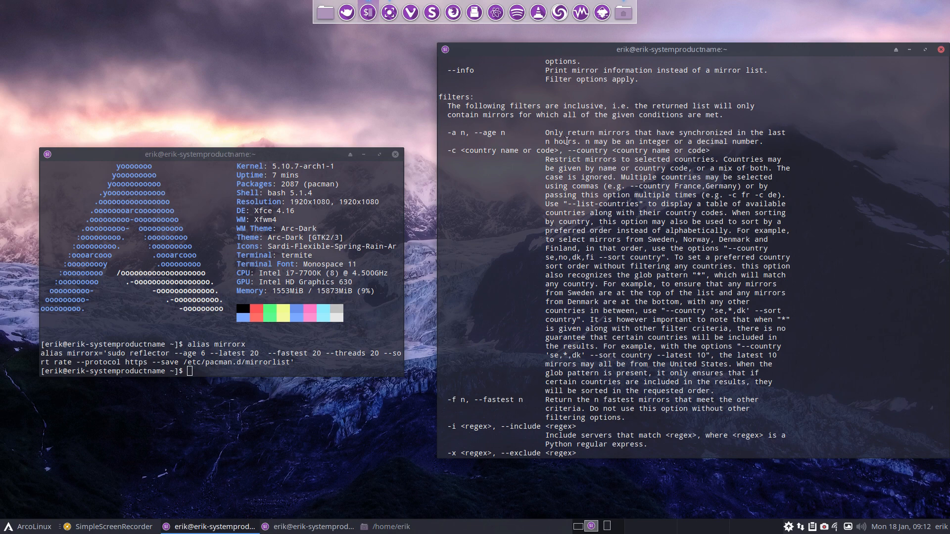
- Scroll the reflector help through --sort and --threads to compare with the mirrorx options
{"action": "scroll", "scroll_direction": "down", "scroll_amount": 3}
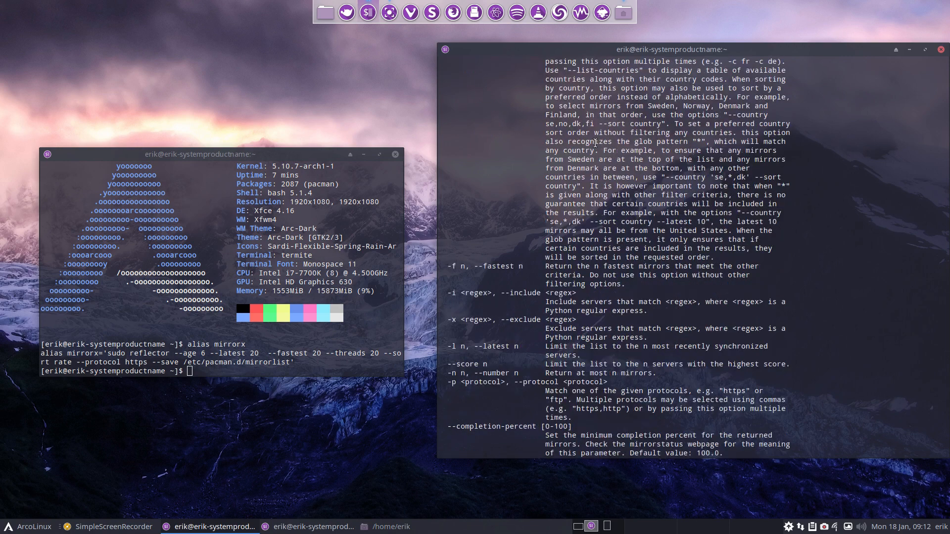
{"action": "scroll", "scroll_direction": "down", "scroll_amount": 3}
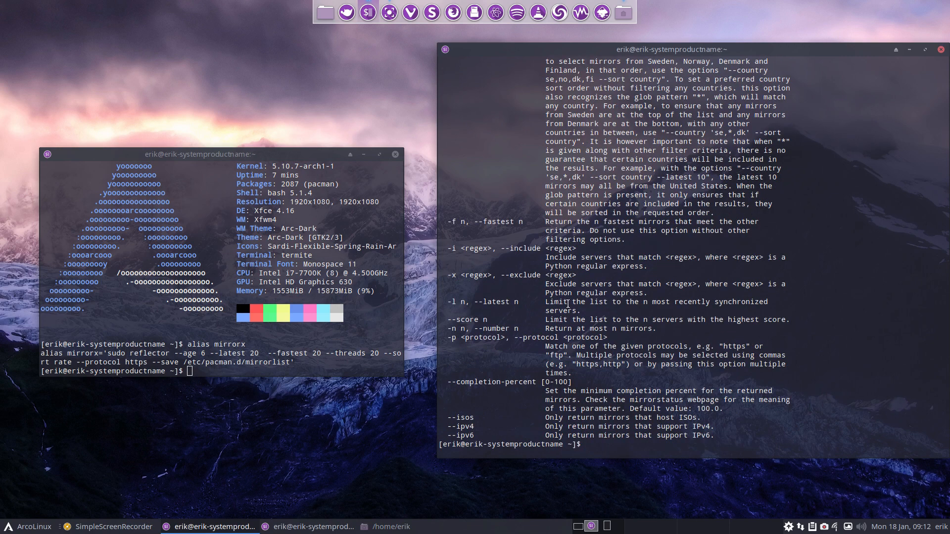
{"action": "mouse_move", "coordinate": [685, 300]}
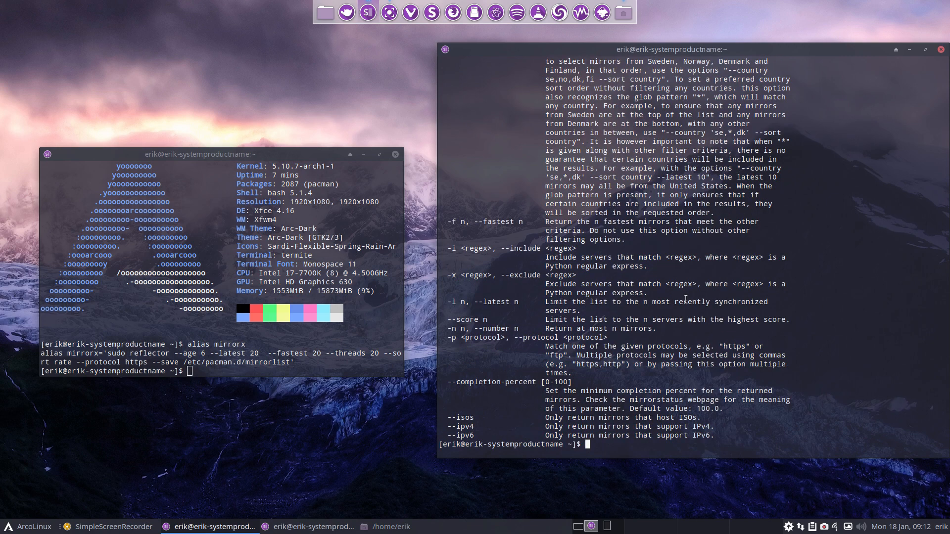
{"action": "mouse_move", "coordinate": [581, 306]}
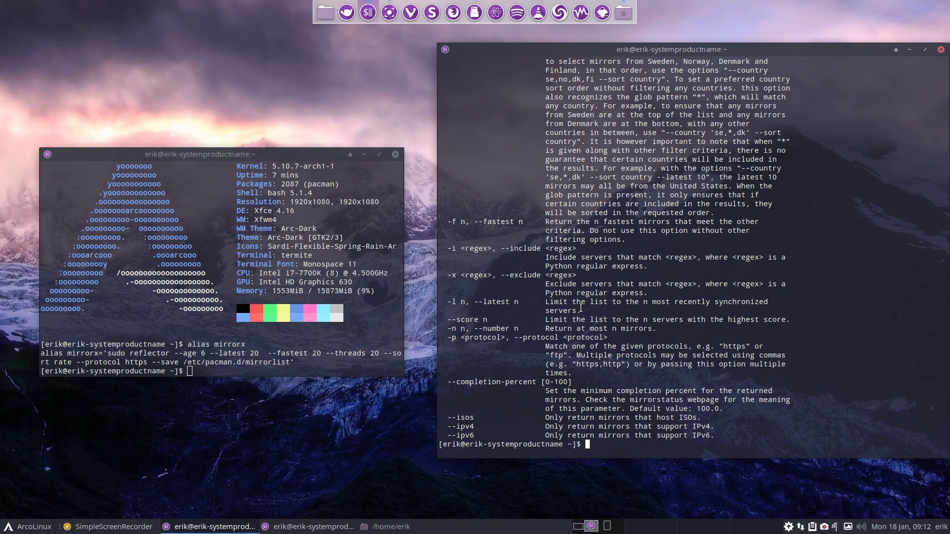
{"action": "mouse_move", "coordinate": [621, 222]}
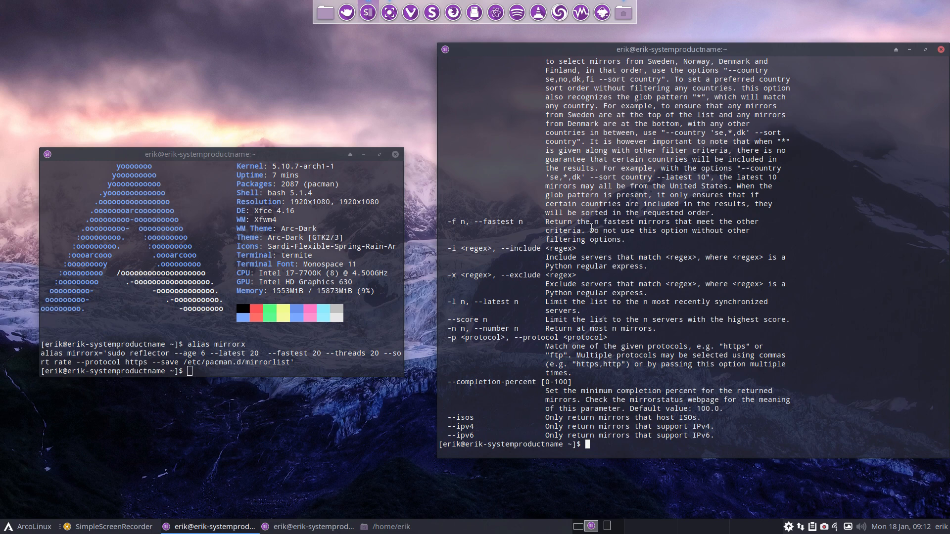
{"action": "mouse_move", "coordinate": [442, 356]}
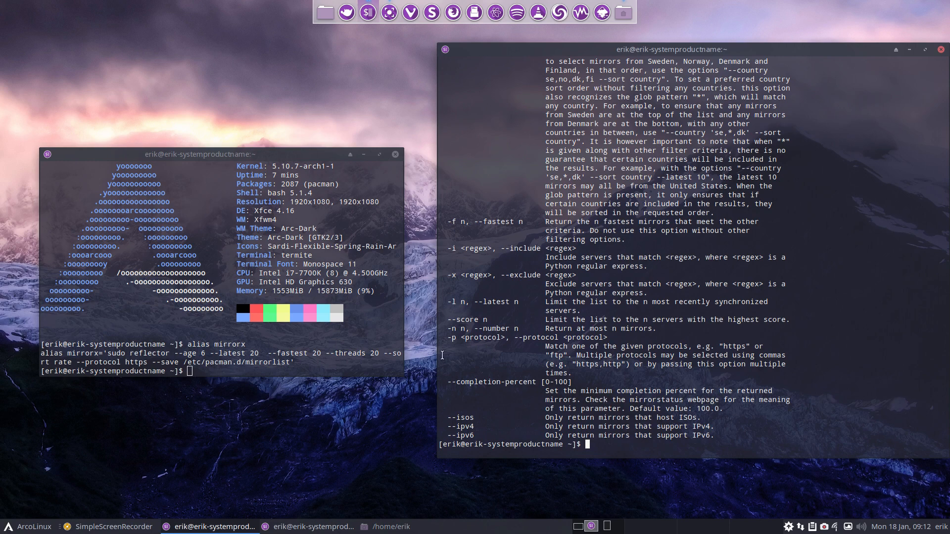
{"action": "scroll", "scroll_direction": "up", "scroll_amount": 3}
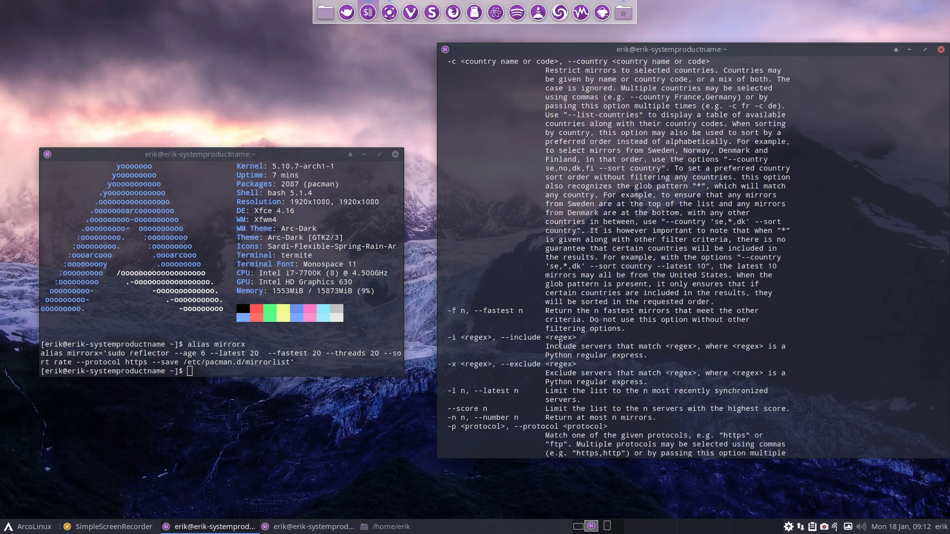
{"action": "scroll", "scroll_direction": "down", "scroll_amount": 3}
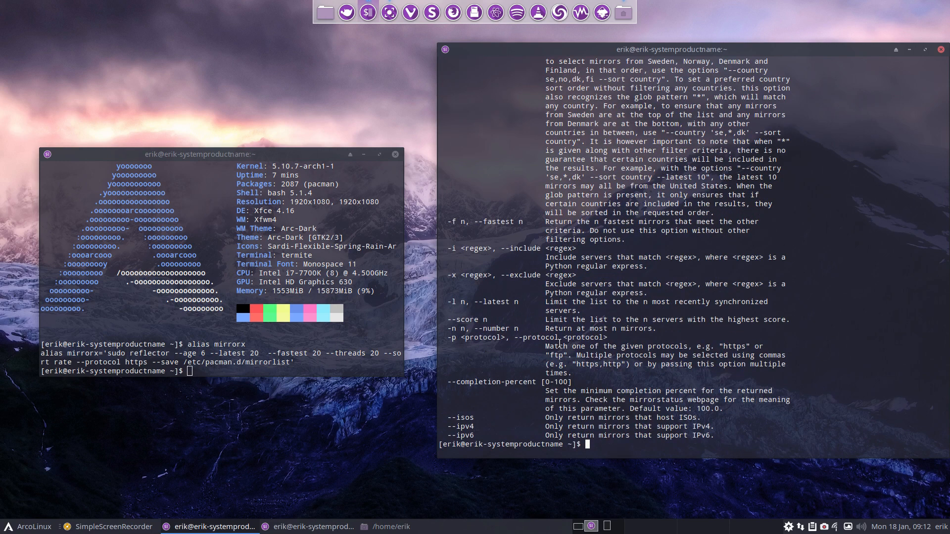
{"action": "scroll", "scroll_direction": "up", "scroll_amount": 3}
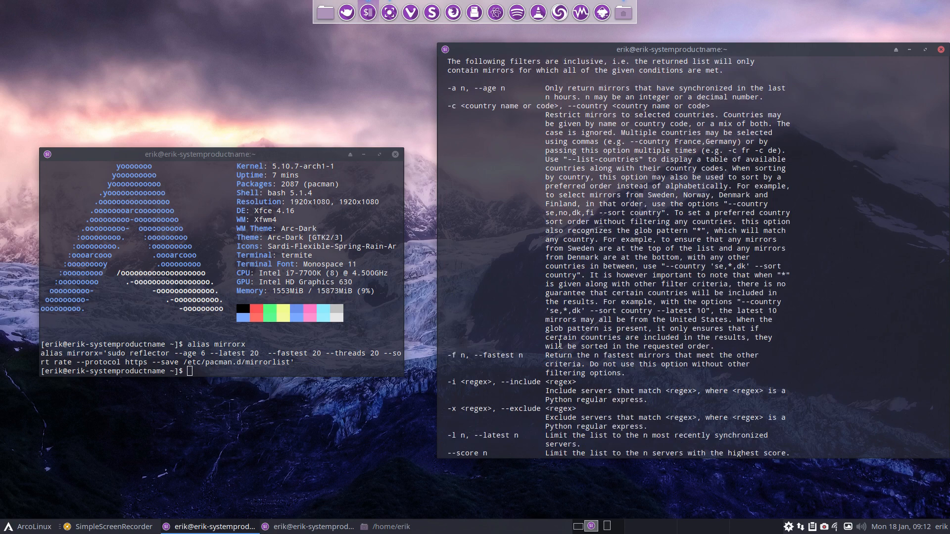
{"action": "scroll", "scroll_direction": "up", "scroll_amount": 3}
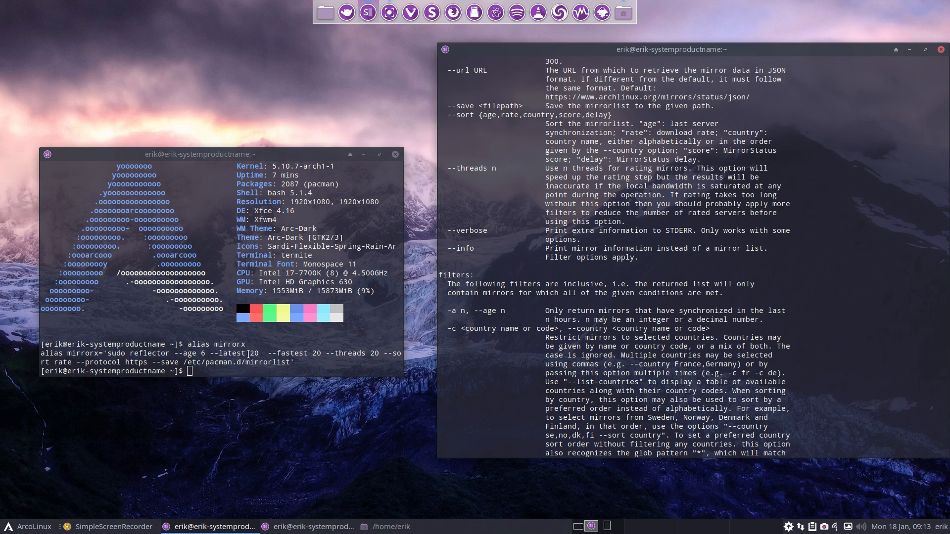
{"action": "mouse_move", "coordinate": [336, 350]}
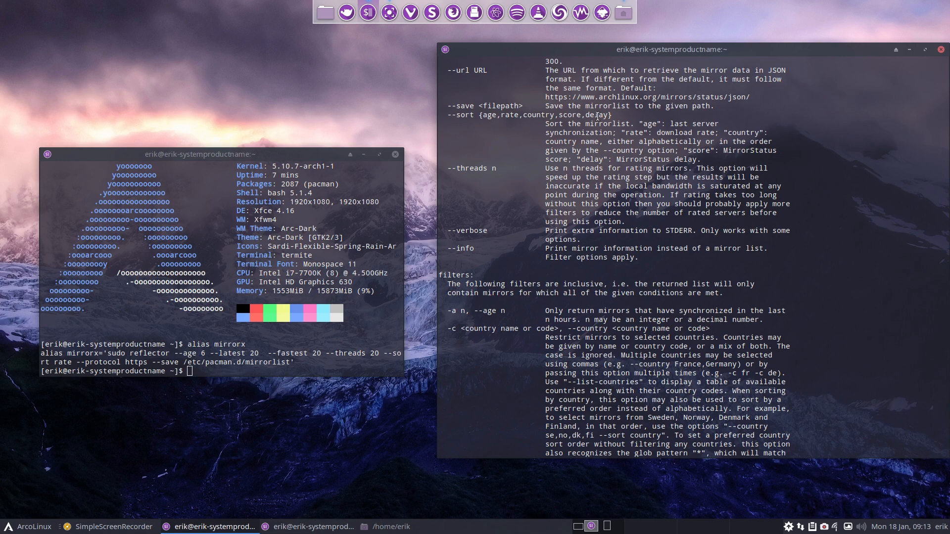
{"action": "scroll", "scroll_direction": "down", "scroll_amount": 3}
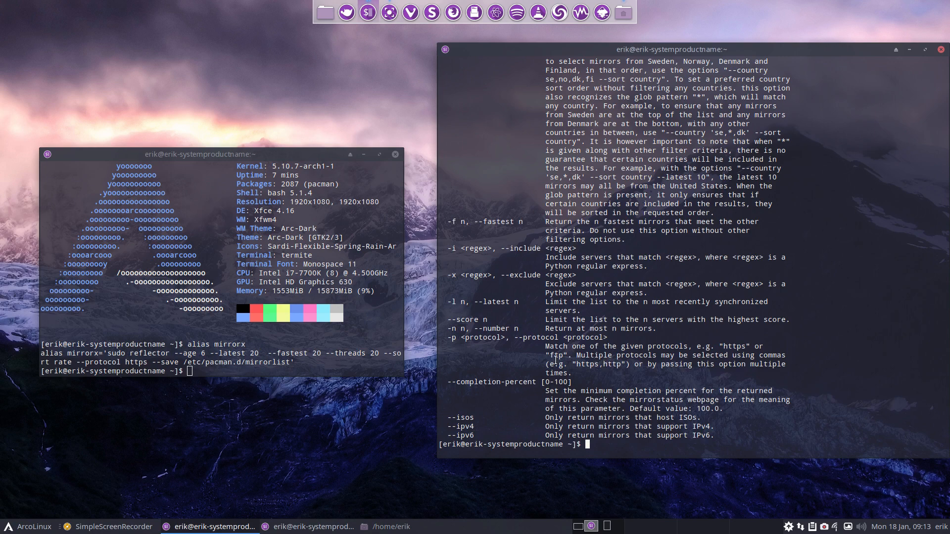
{"action": "mouse_move", "coordinate": [214, 367]}
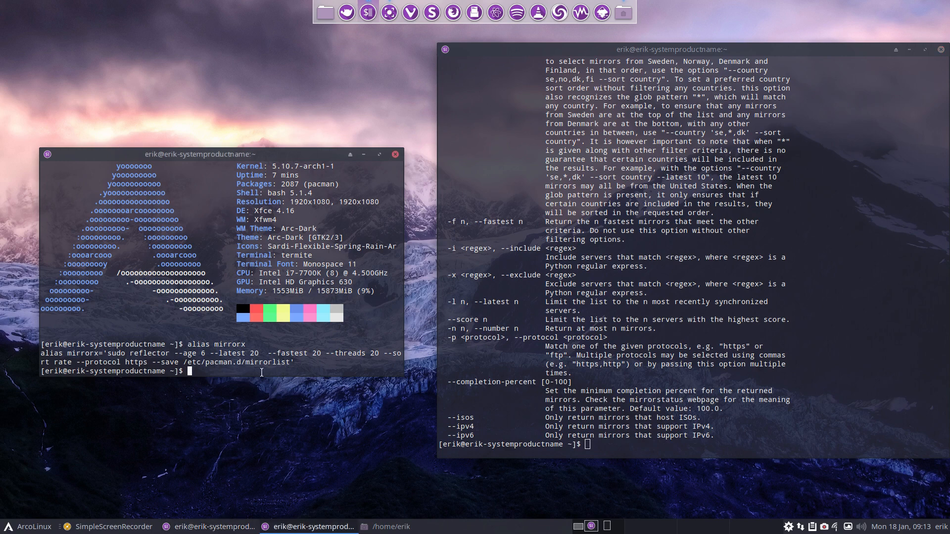
- View the 660-line 2020-09-07 mirrorlist in nano via nmir, then close the extra terminal
{"action": "type", "text": "nmir"}
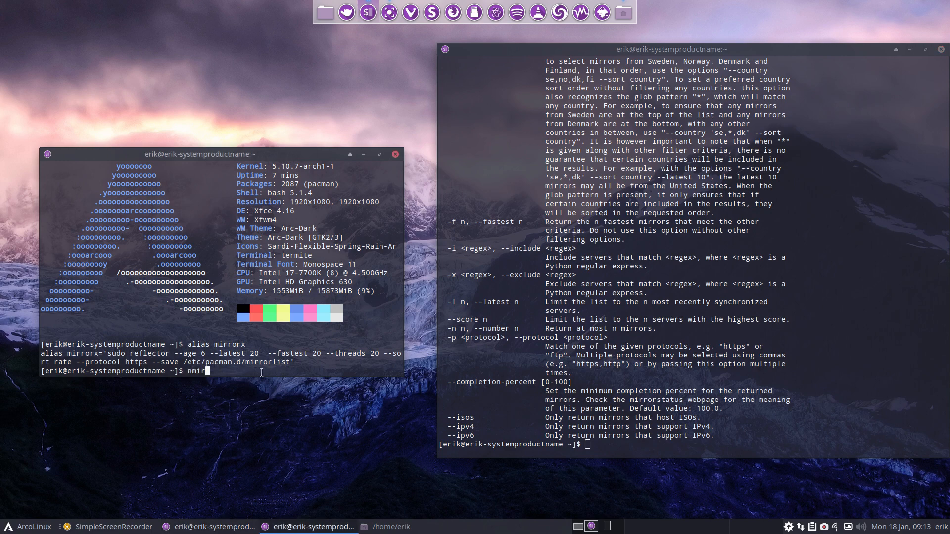
{"action": "key", "text": "Return"}
{"action": "type", "text": "arcolinux-osbeck-as-mirror"}
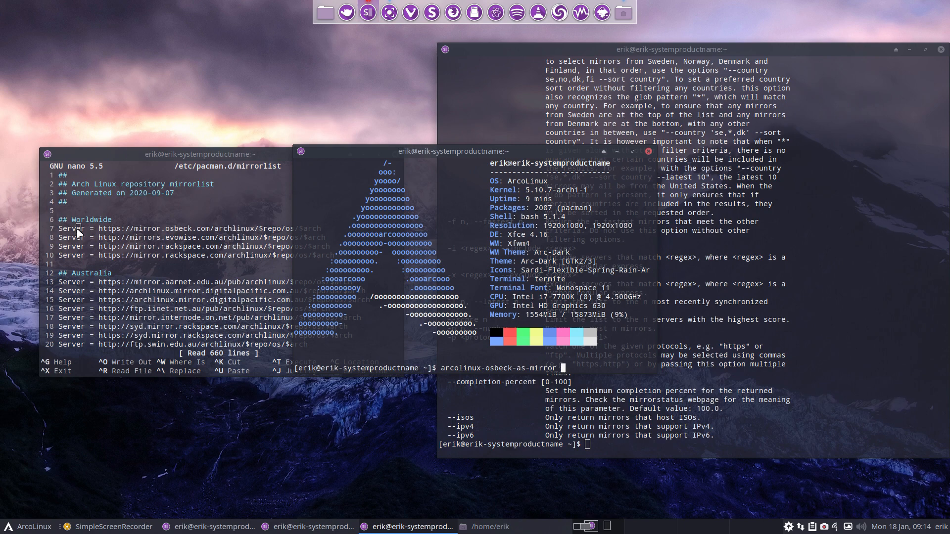
{"action": "mouse_move", "coordinate": [186, 104]}
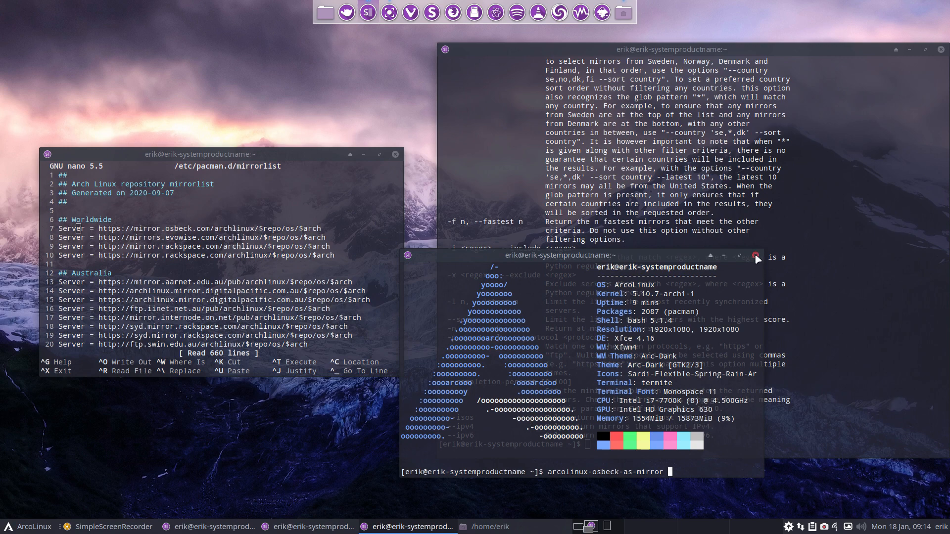
{"action": "left_click", "coordinate": [756, 255]}
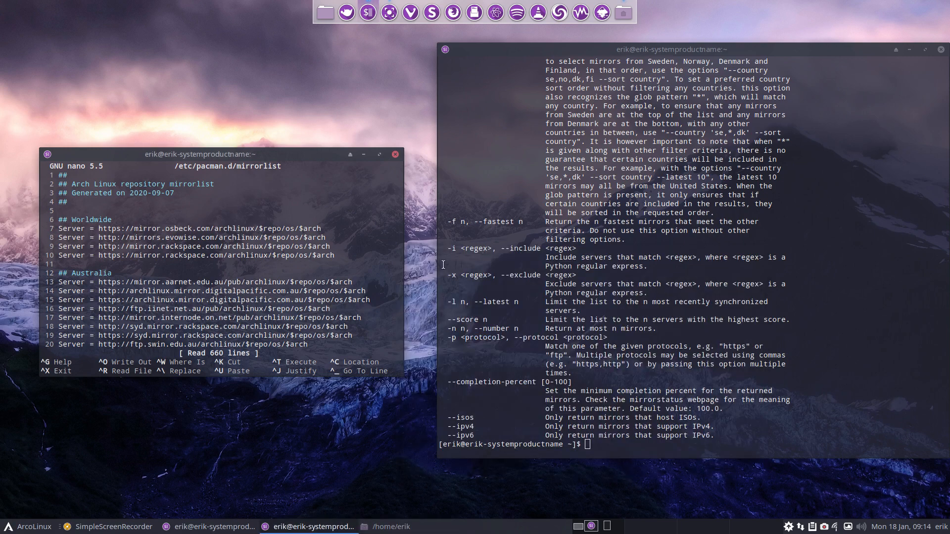
{"action": "left_click", "coordinate": [77, 237]}
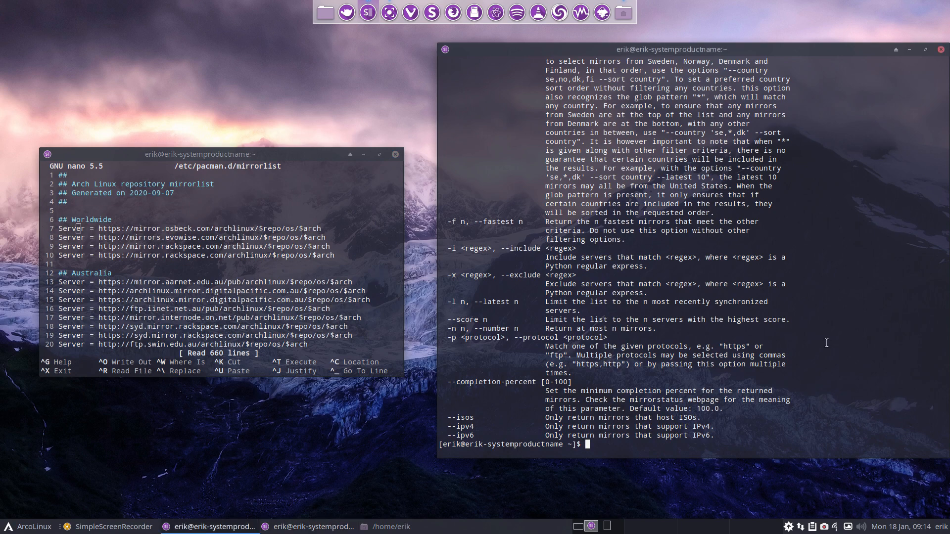
- Run mirrorx to regenerate a 30-line 2021-01-18 mirrorlist and view it in nano
{"action": "type", "text": "mirrorx"}
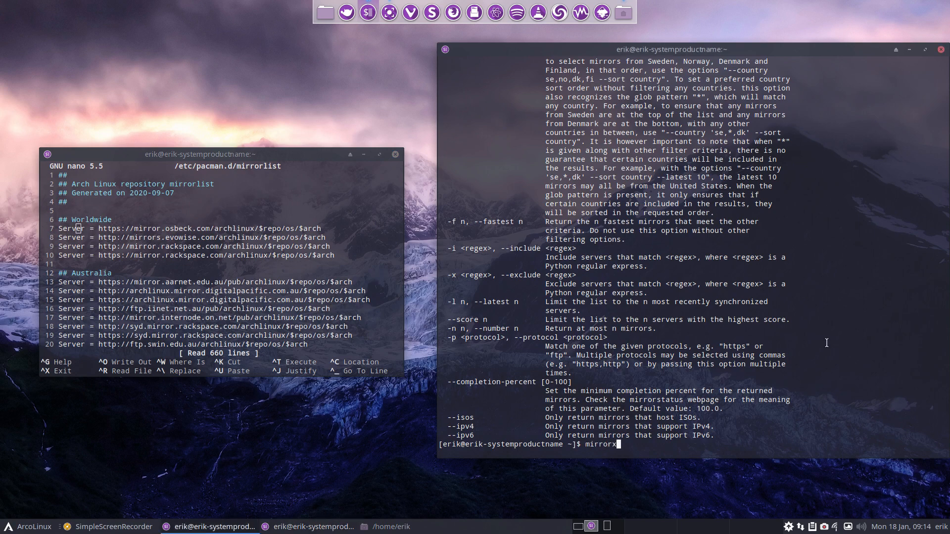
{"action": "key", "text": "Return"}
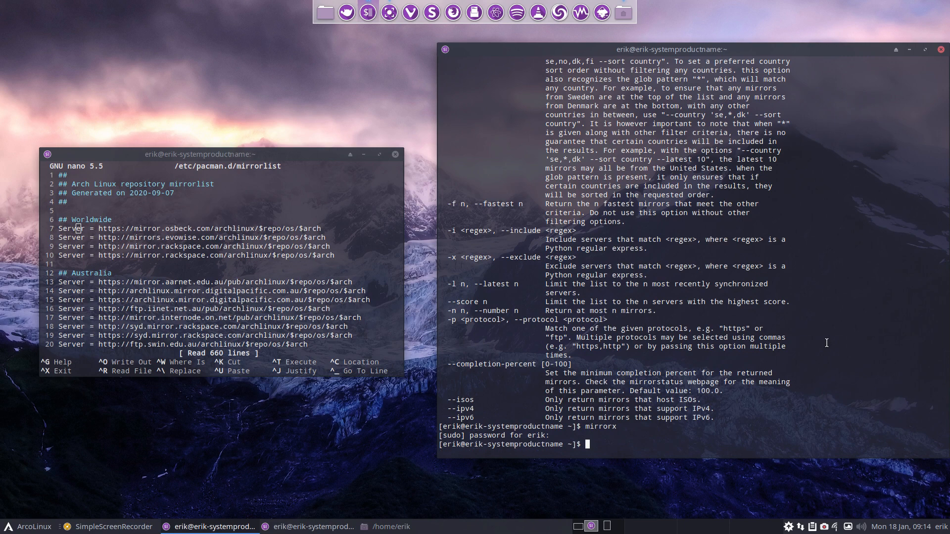
{"action": "mouse_move", "coordinate": [255, 193]}
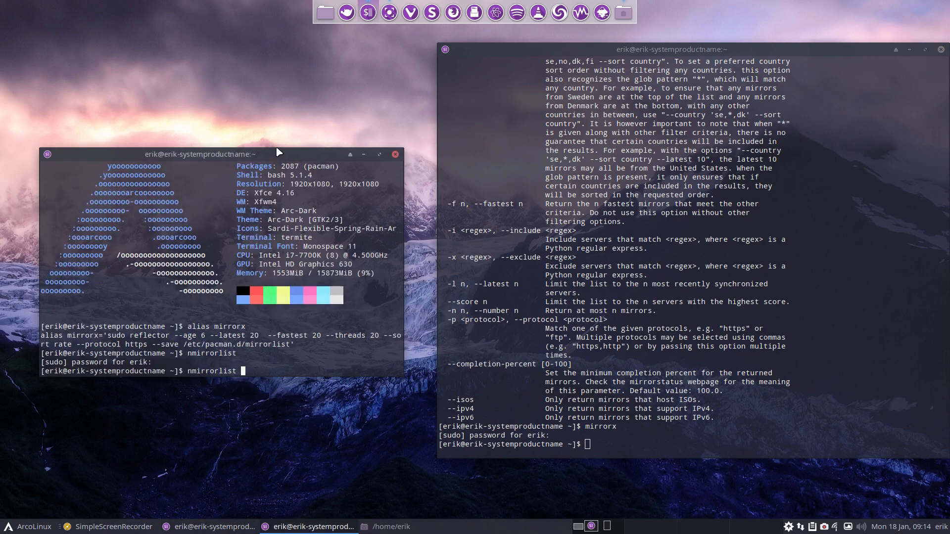
{"action": "key", "text": "Return"}
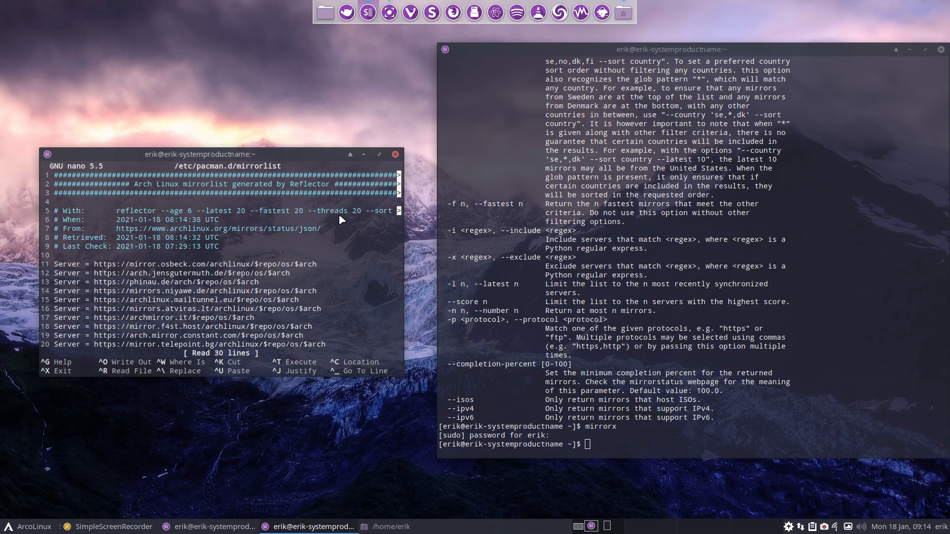
{"action": "mouse_move", "coordinate": [395, 279]}
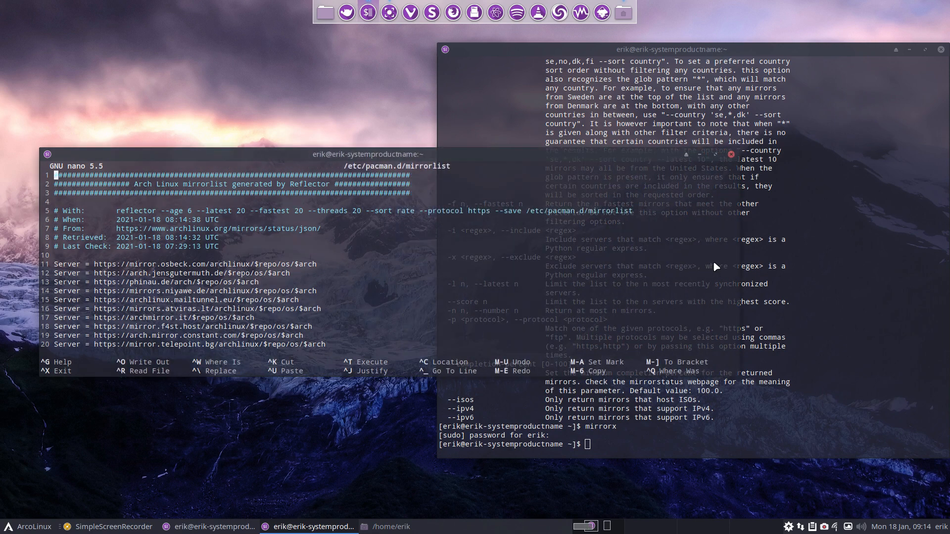
{"action": "mouse_move", "coordinate": [551, 218]}
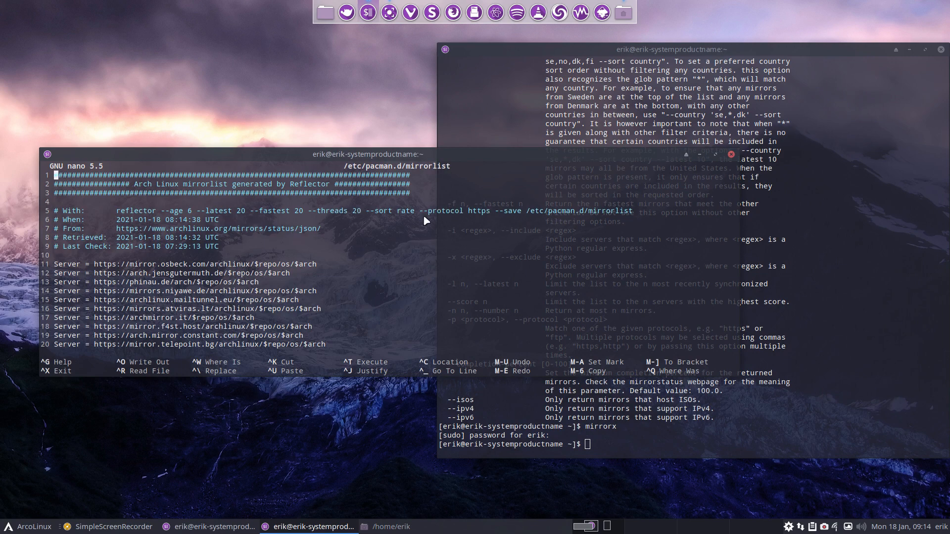
{"action": "mouse_move", "coordinate": [215, 272]}
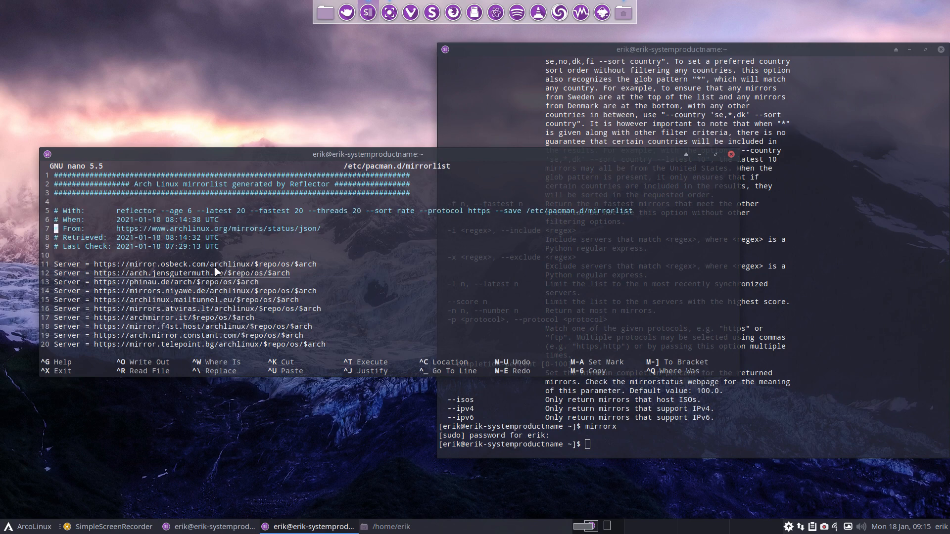
{"action": "mouse_move", "coordinate": [219, 269]}
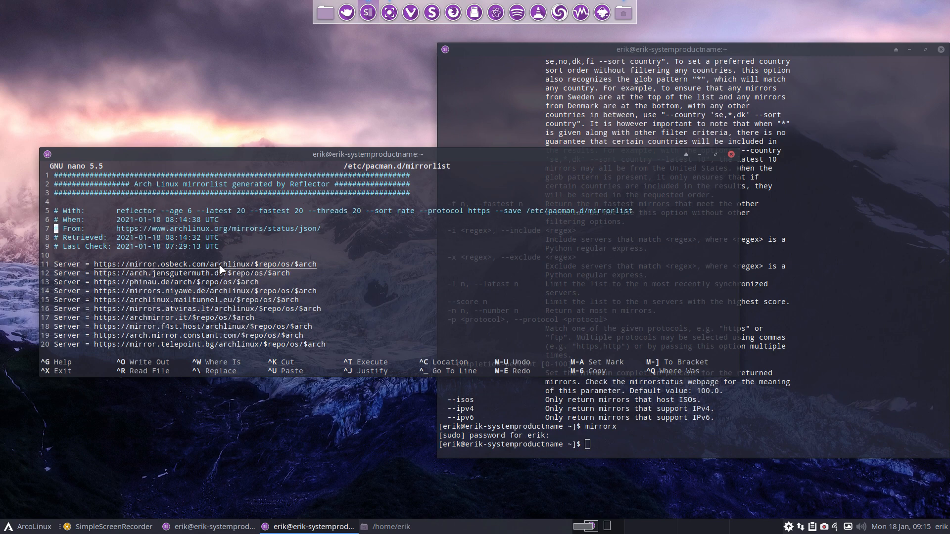
{"action": "mouse_move", "coordinate": [151, 291]}
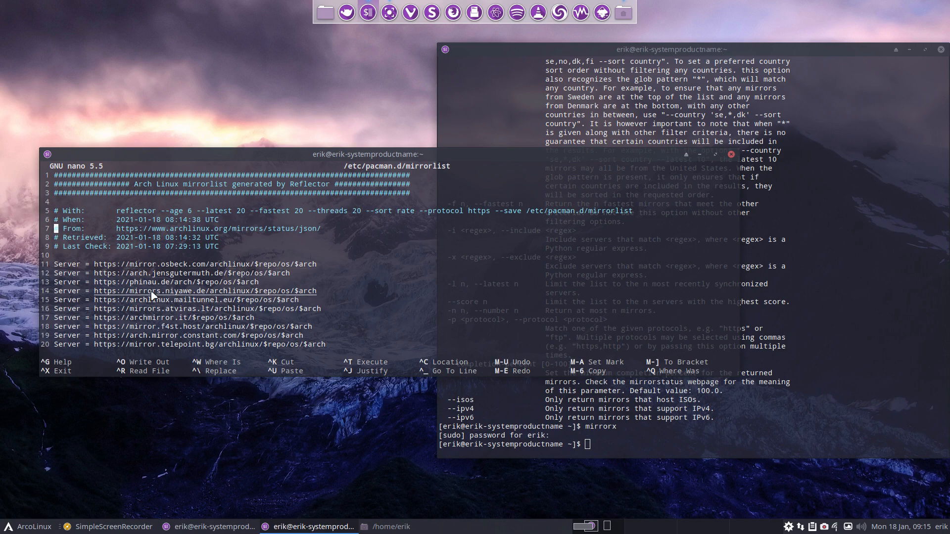
{"action": "mouse_move", "coordinate": [445, 288]}
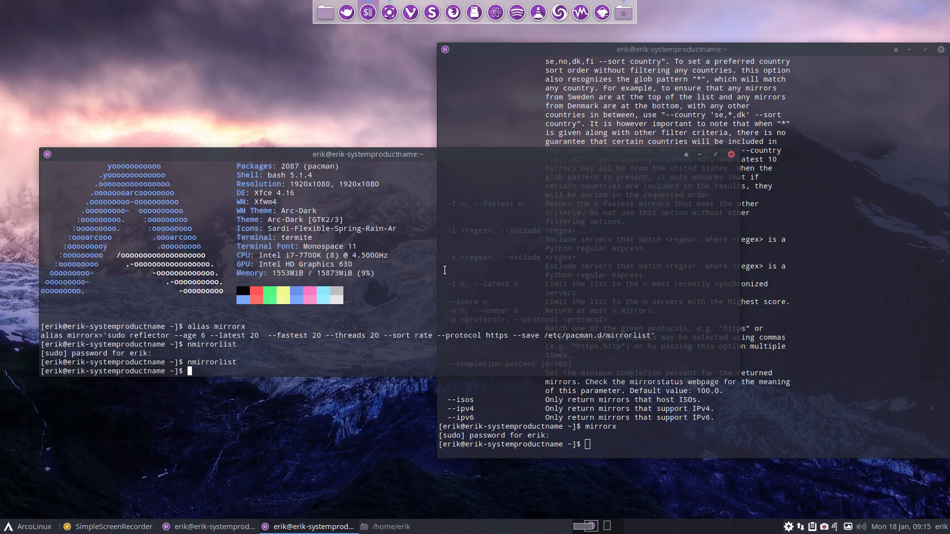
{"action": "mouse_move", "coordinate": [647, 271]}
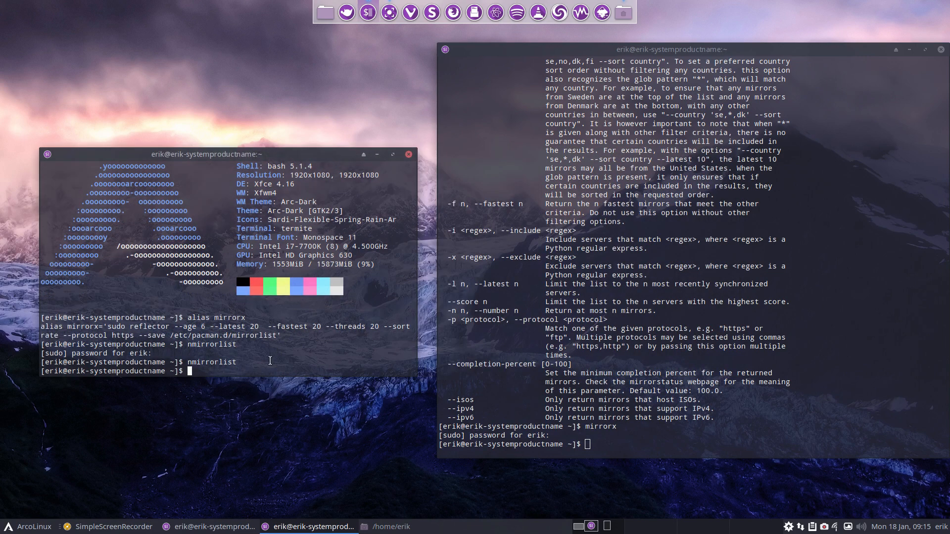
- Launch the ArcoLinux Welcome App and start Update Arch Linux mirrors with superuser authentication
{"action": "type", "text": "mirror"}
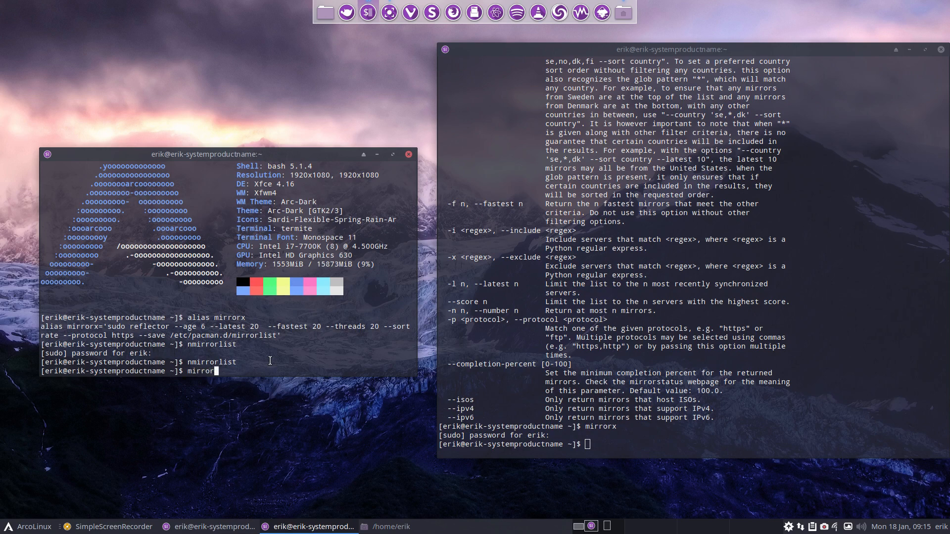
{"action": "key", "text": "ctrl+c"}
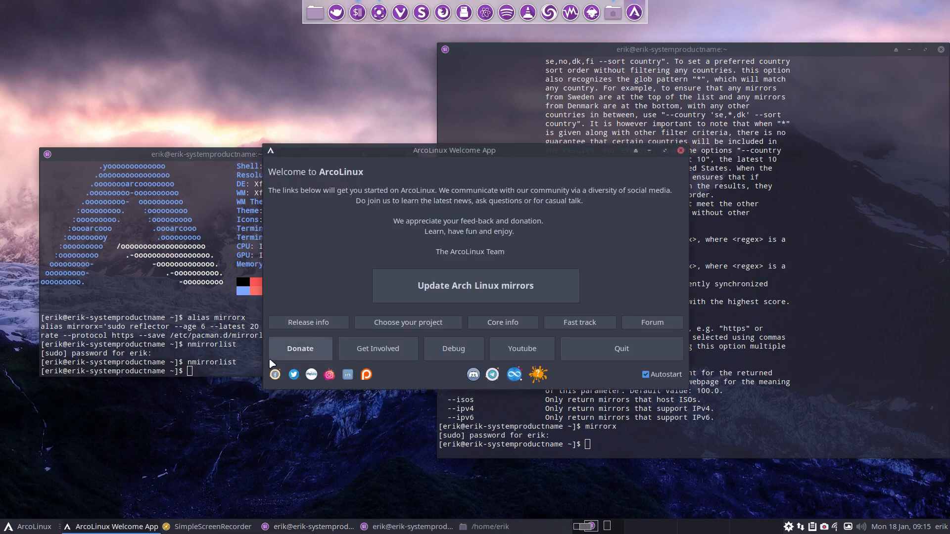
{"action": "left_click", "coordinate": [475, 285]}
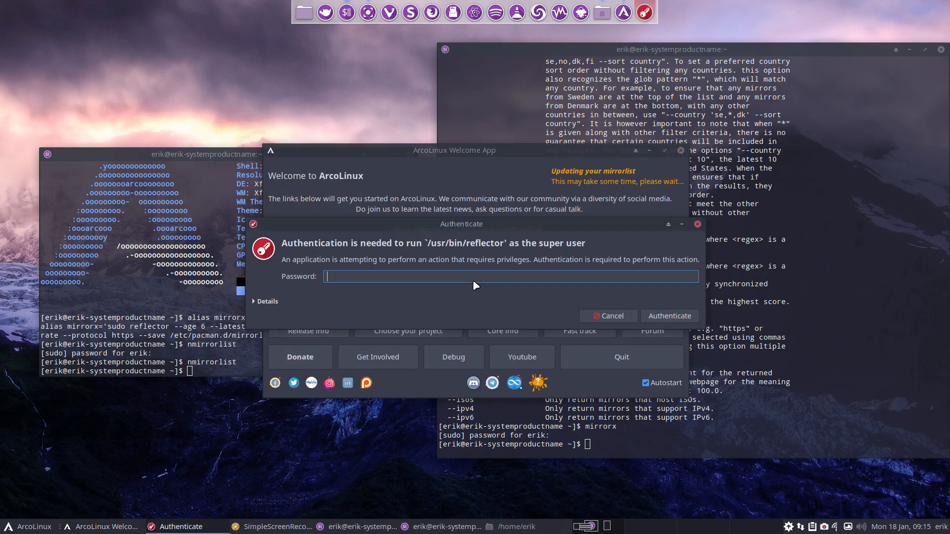
{"action": "left_click", "coordinate": [607, 316]}
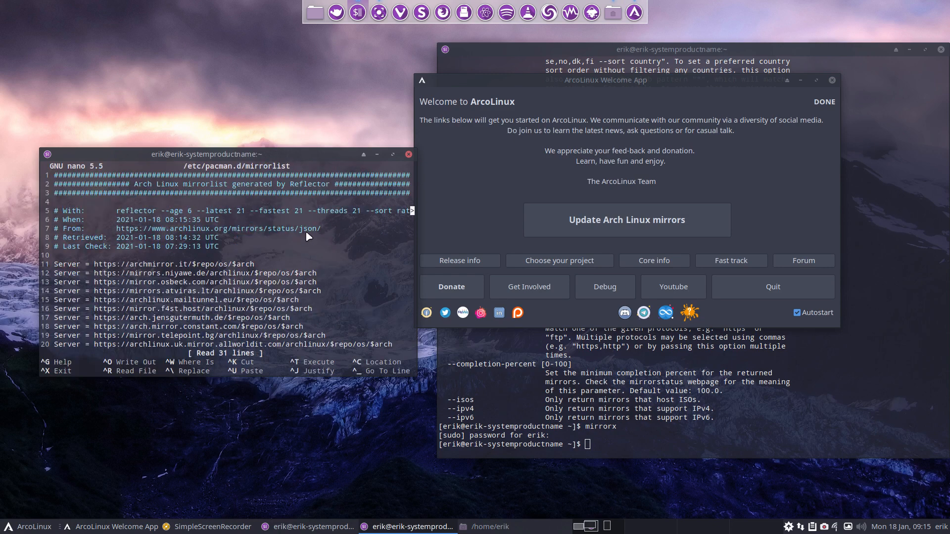
{"action": "mouse_move", "coordinate": [357, 220]}
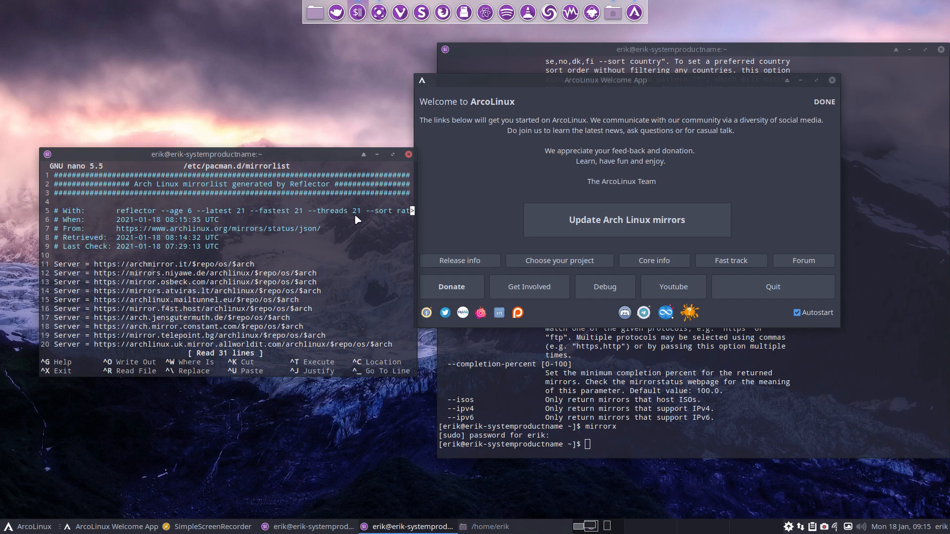
{"action": "mouse_move", "coordinate": [555, 168]}
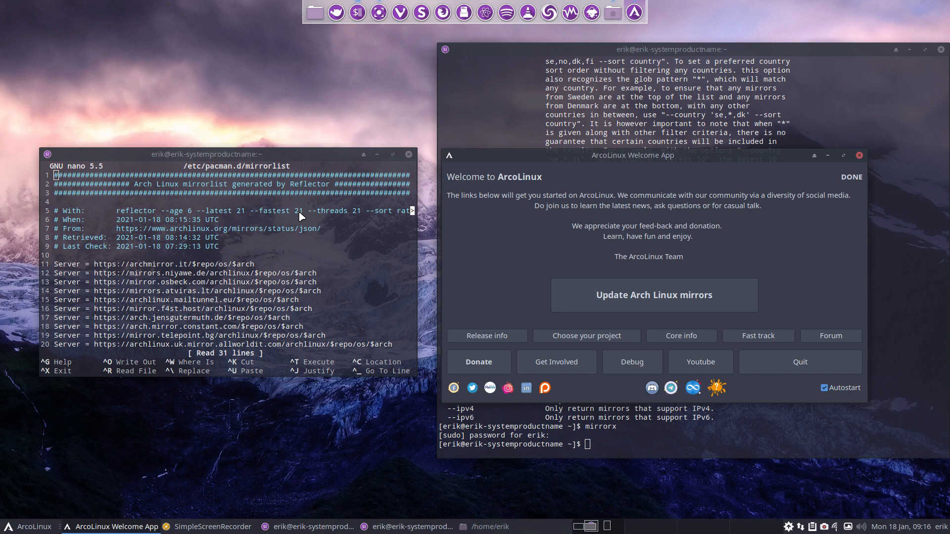
{"action": "mouse_move", "coordinate": [158, 287]}
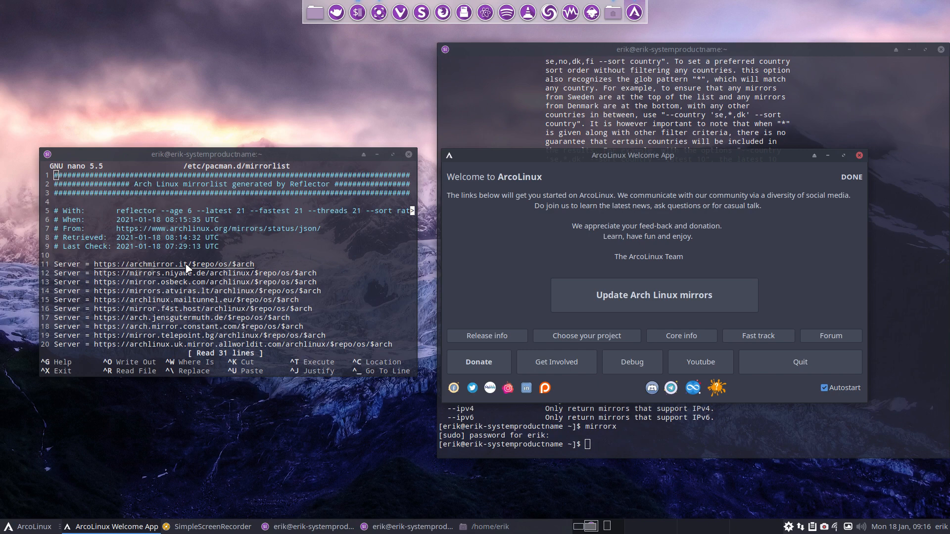
{"action": "mouse_move", "coordinate": [289, 277]}
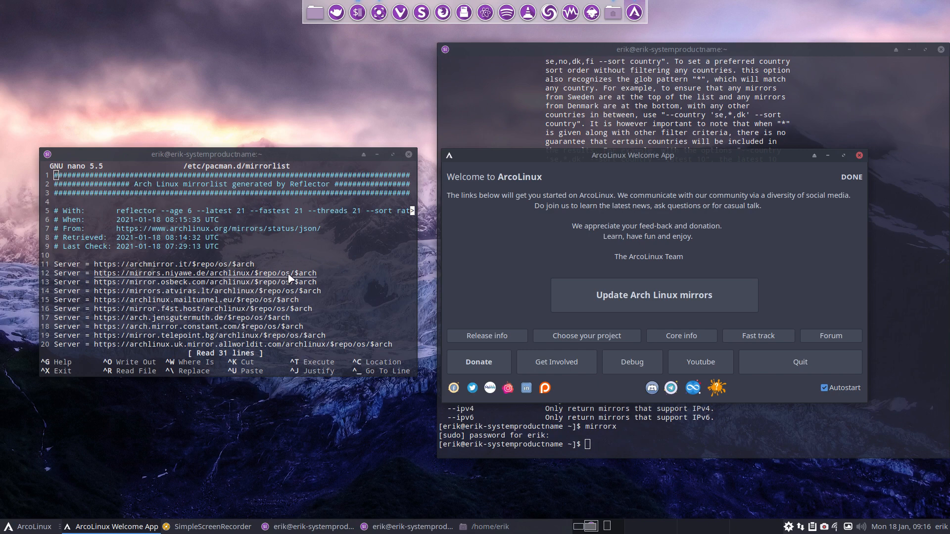
- Regenerate the mirrors a second time and reopen the 31-line list with nmirrorlist
{"action": "left_click", "coordinate": [653, 295]}
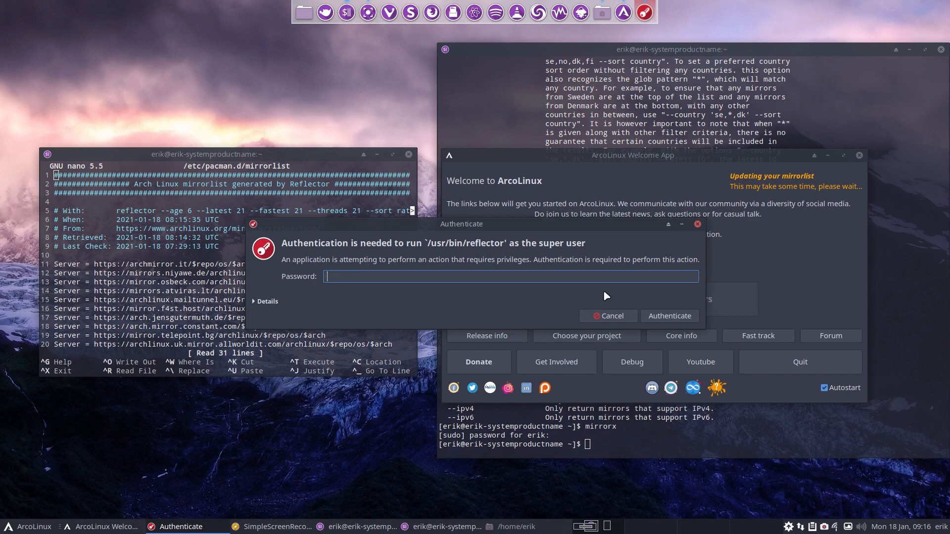
{"action": "left_click", "coordinate": [608, 316]}
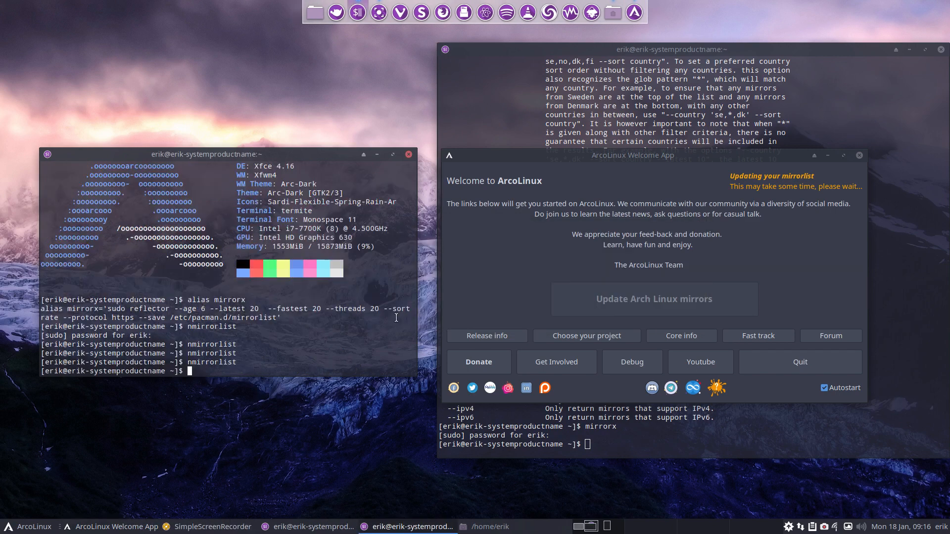
{"action": "type", "text": "nmirrorlist"}
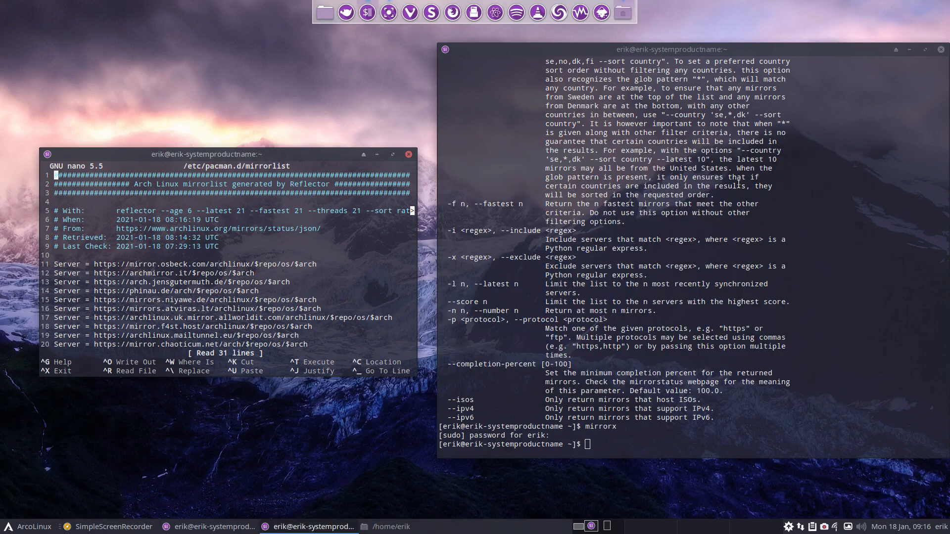
- Close the nano terminal and the remaining Termite window, leaving the desktop
{"action": "left_click", "coordinate": [409, 154]}
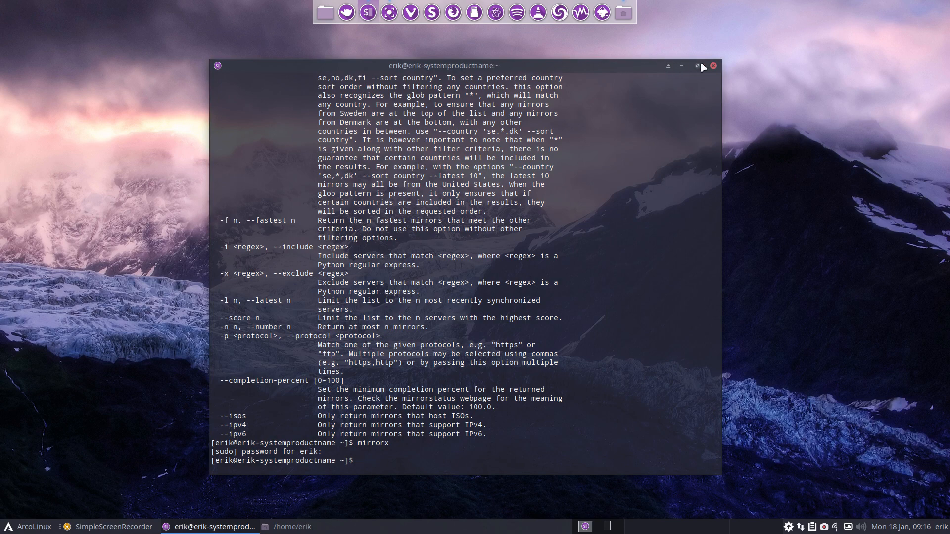
{"action": "left_click", "coordinate": [713, 65]}
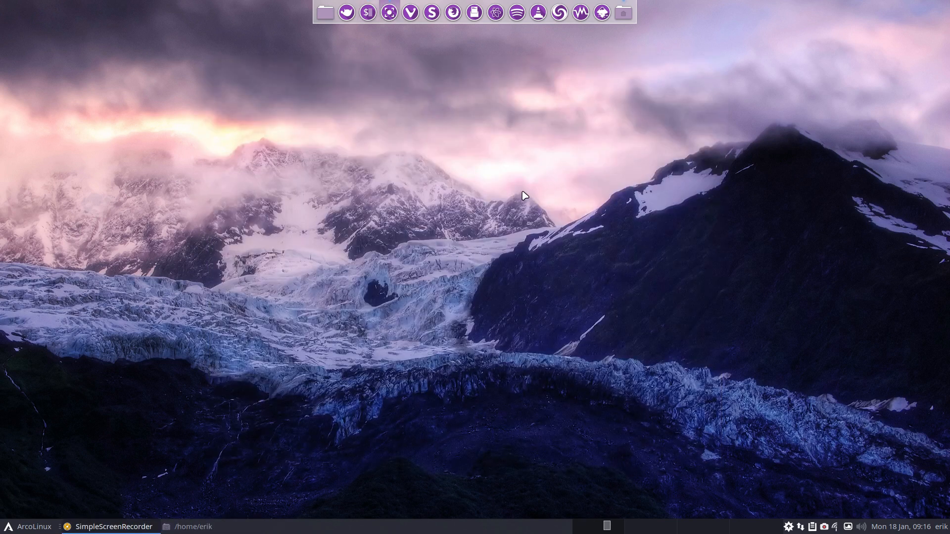